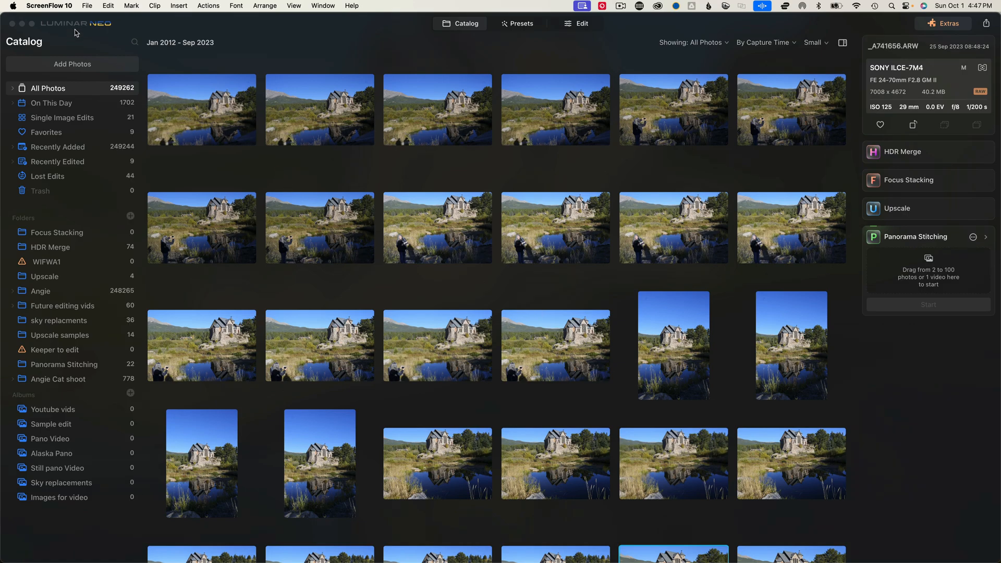
Check Luminar Neo for updates and dismiss the up-to-date notice.
{"action": "left_click", "coordinate": [72, 25]}
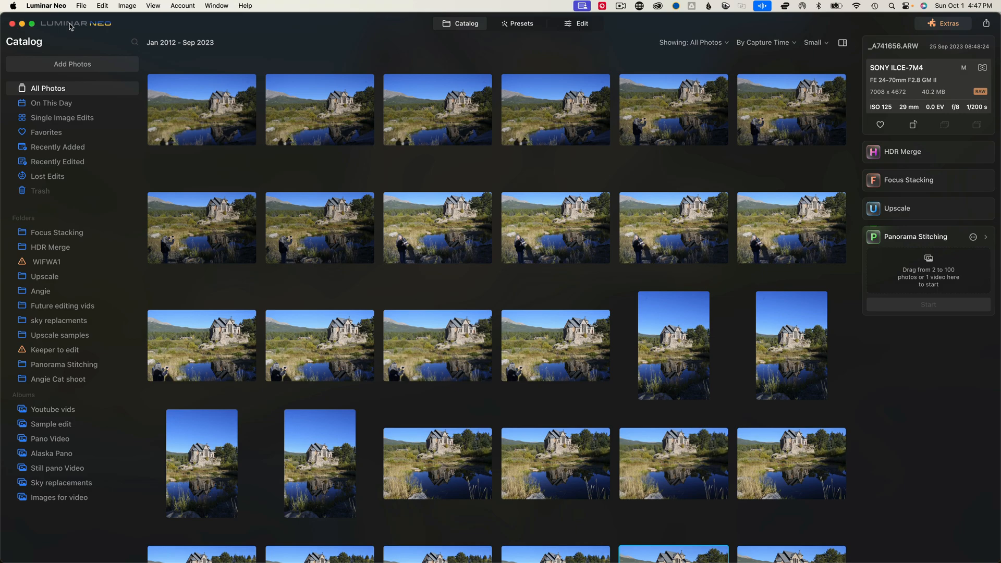
{"action": "left_click", "coordinate": [46, 5]}
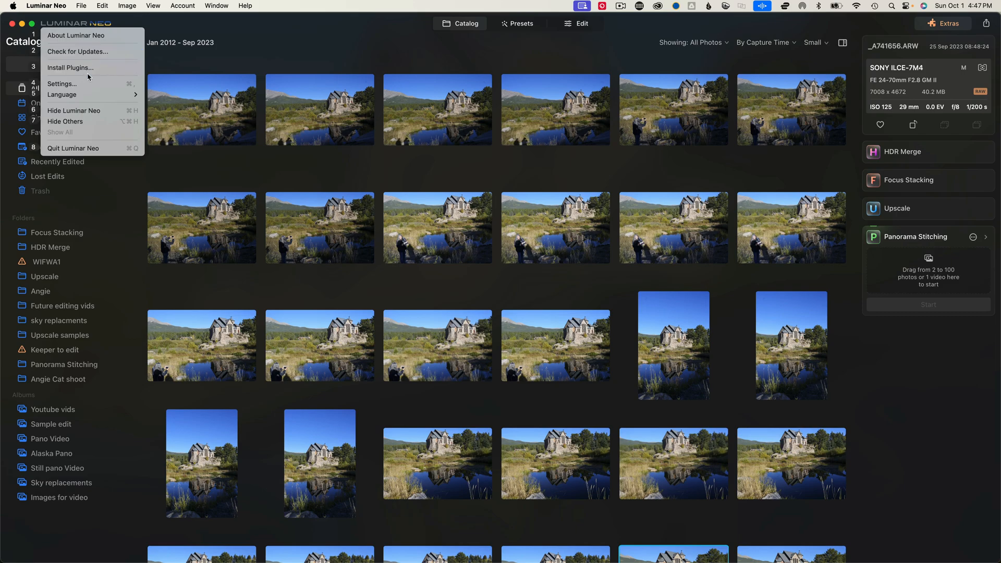
{"action": "mouse_move", "coordinate": [71, 68]}
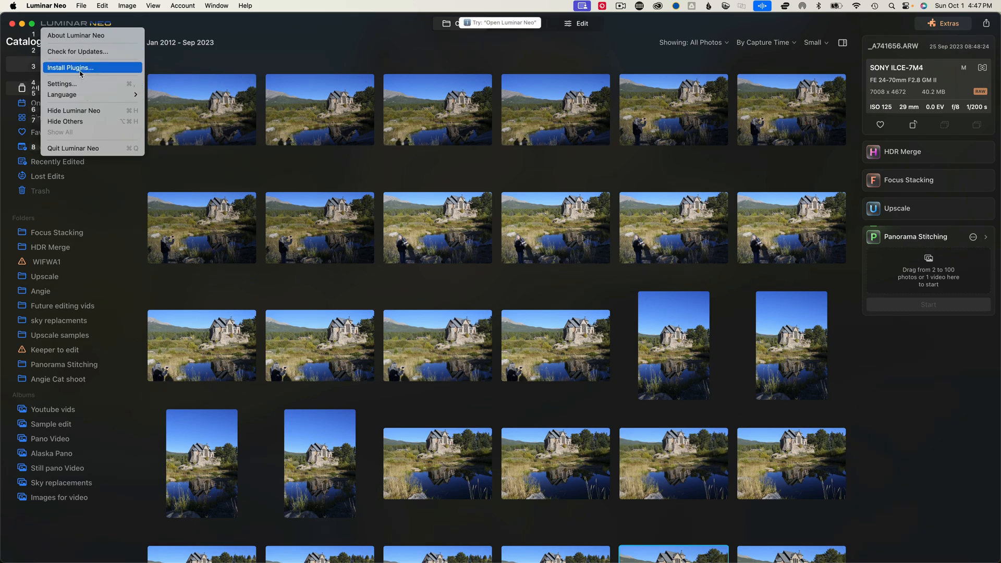
{"action": "mouse_move", "coordinate": [80, 56]}
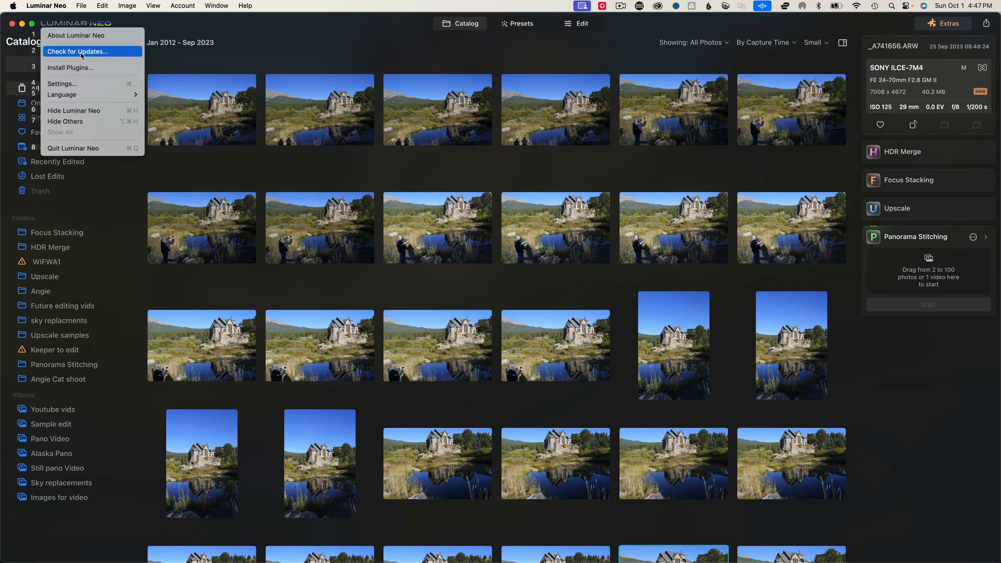
{"action": "left_click", "coordinate": [77, 51]}
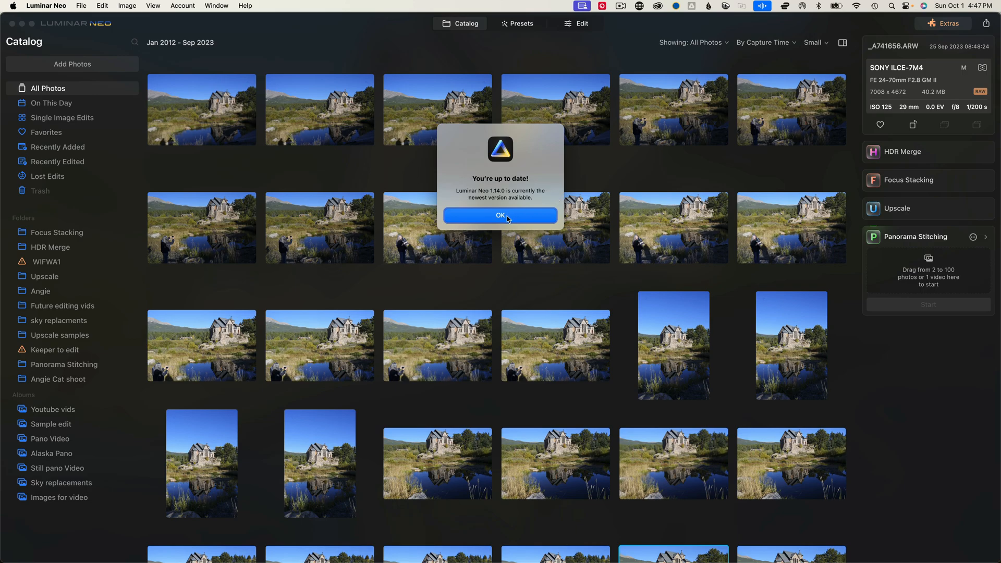
{"action": "left_click", "coordinate": [499, 215]}
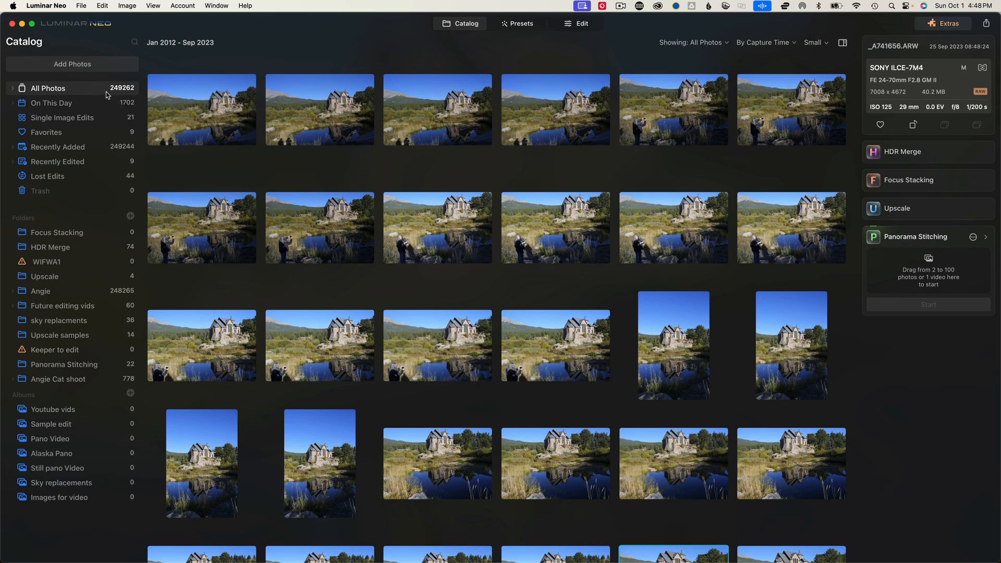
{"action": "mouse_move", "coordinate": [110, 96]}
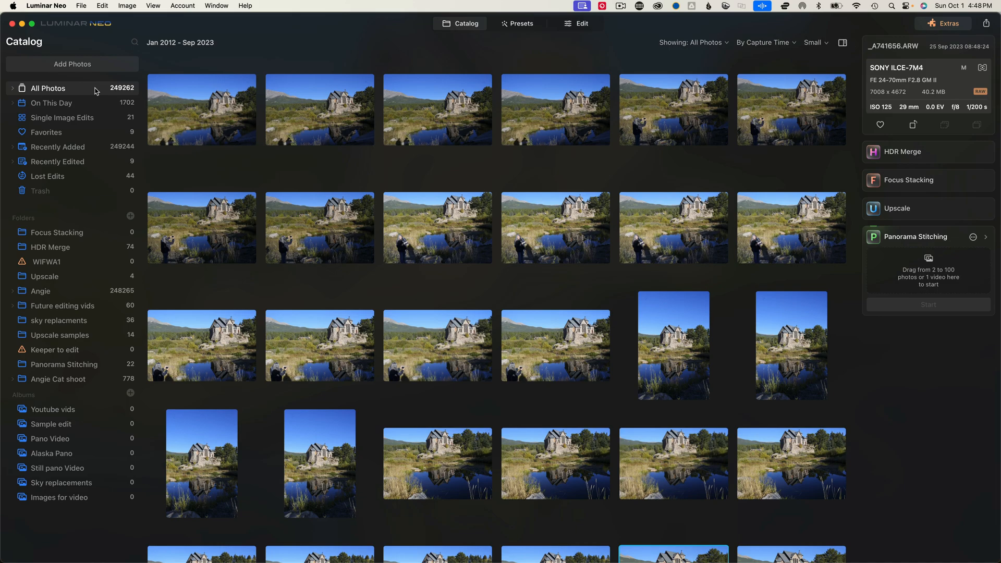
{"action": "mouse_move", "coordinate": [58, 93]}
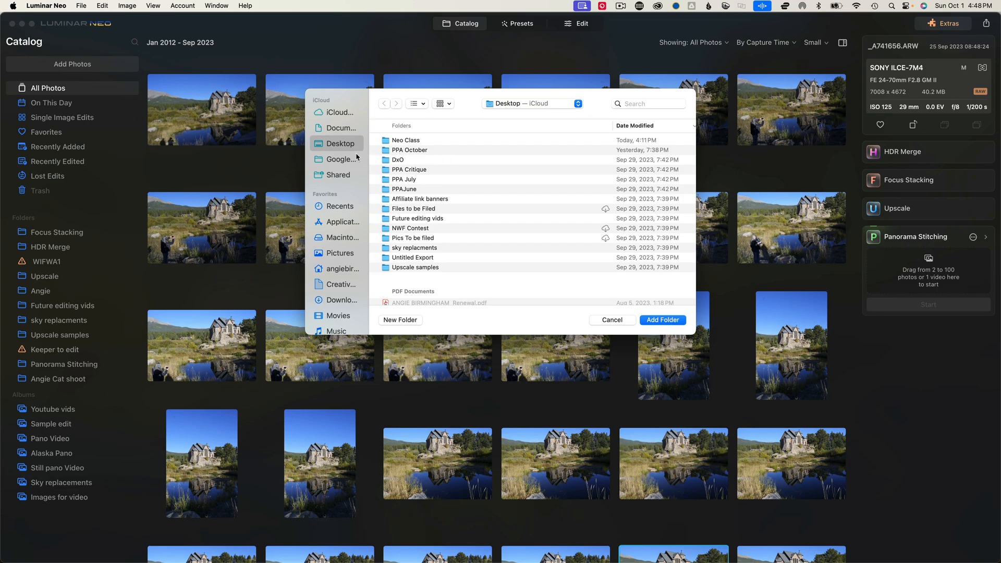
{"action": "mouse_move", "coordinate": [356, 156]}
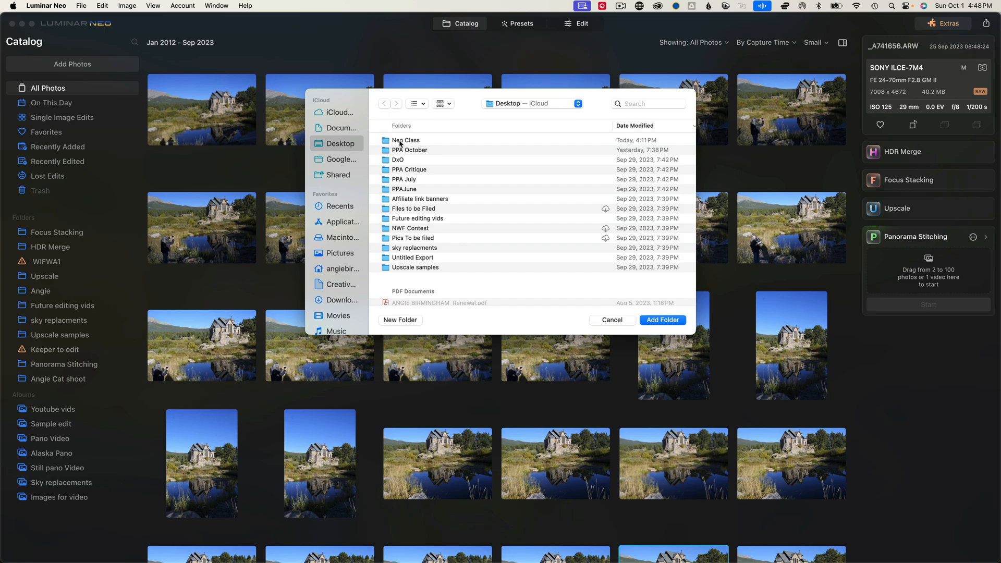
Add the Photos For webinar folder from Desktop > Neo Class to the catalog.
{"action": "double_click", "coordinate": [406, 140]}
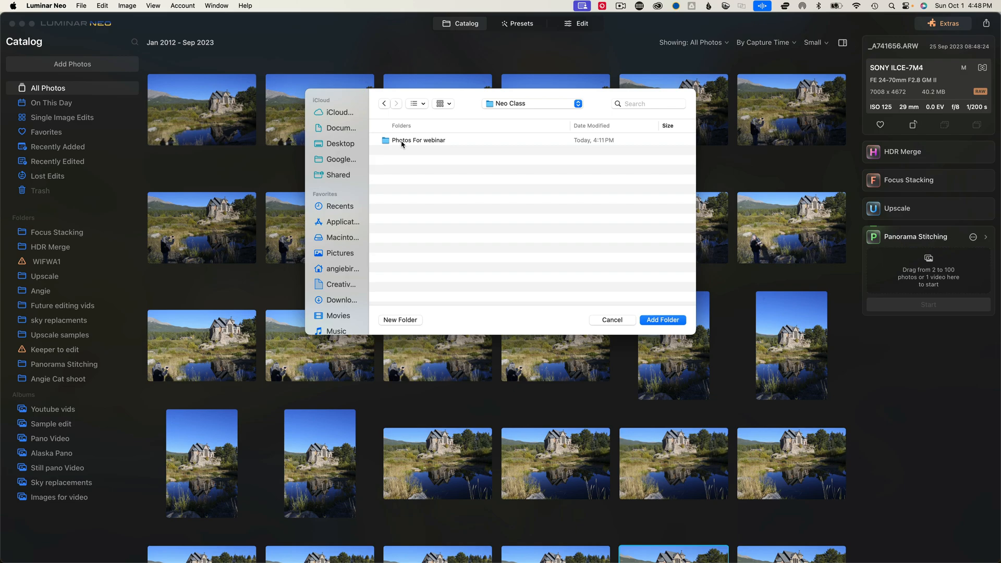
{"action": "left_click", "coordinate": [418, 140]}
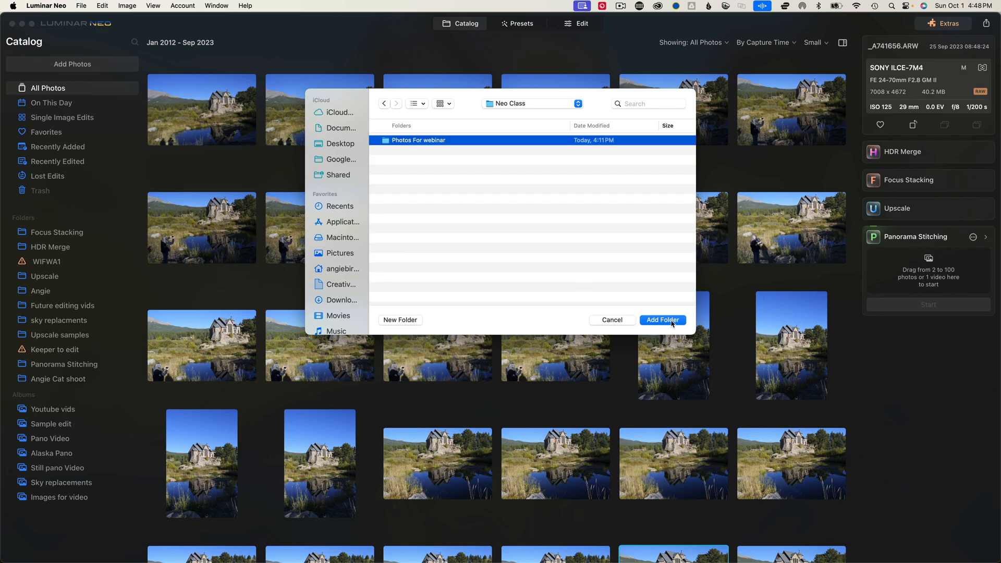
{"action": "left_click", "coordinate": [662, 319]}
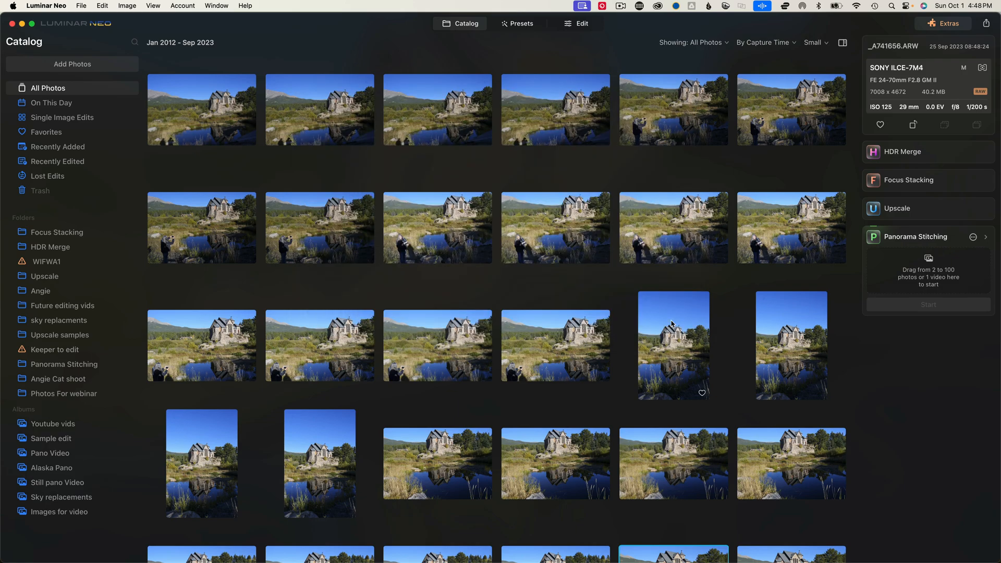
Show the Photos For webinar folder, preview a sunset photo full-size, then return to the grid.
{"action": "left_click", "coordinate": [64, 393]}
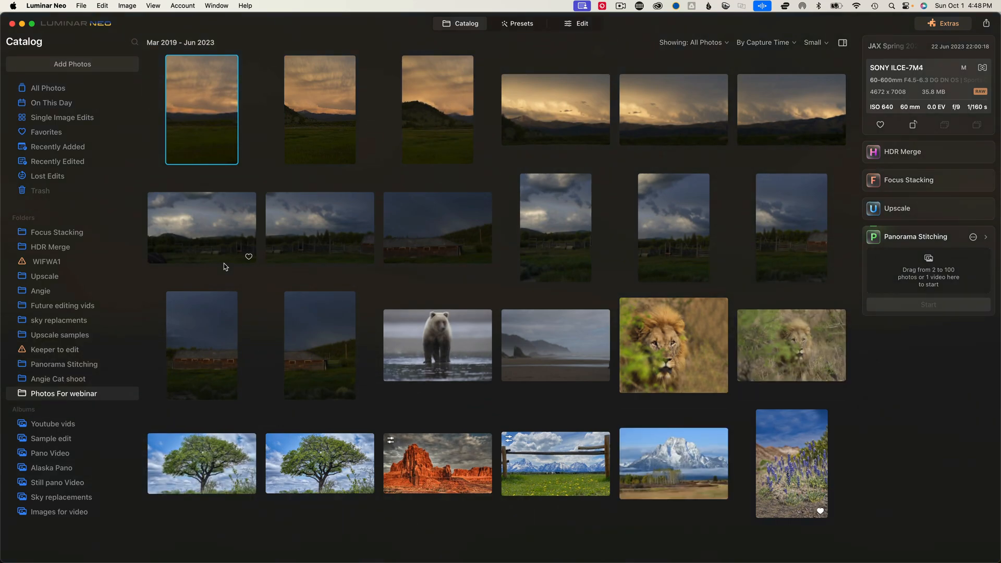
{"action": "mouse_move", "coordinate": [350, 279]}
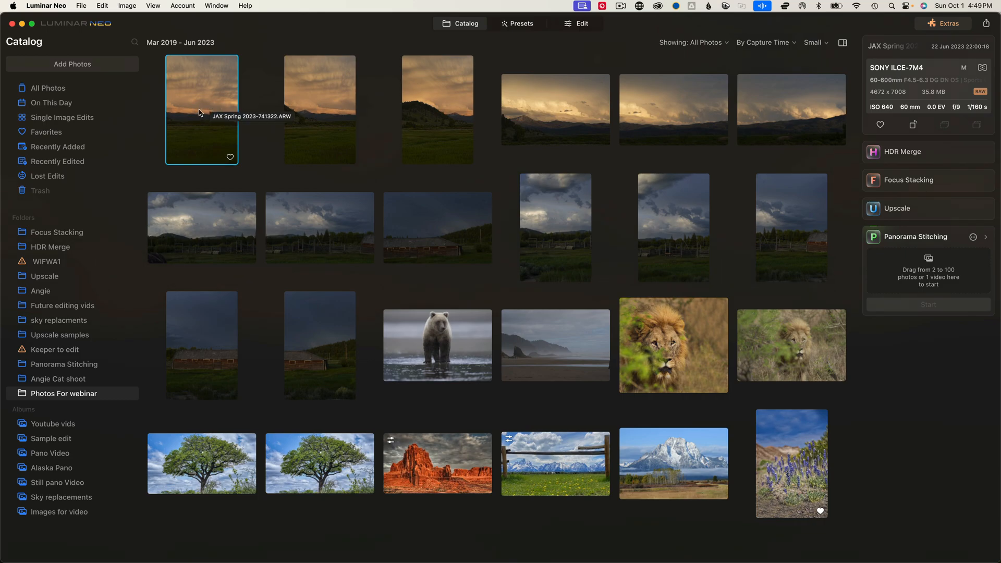
{"action": "double_click", "coordinate": [201, 109]}
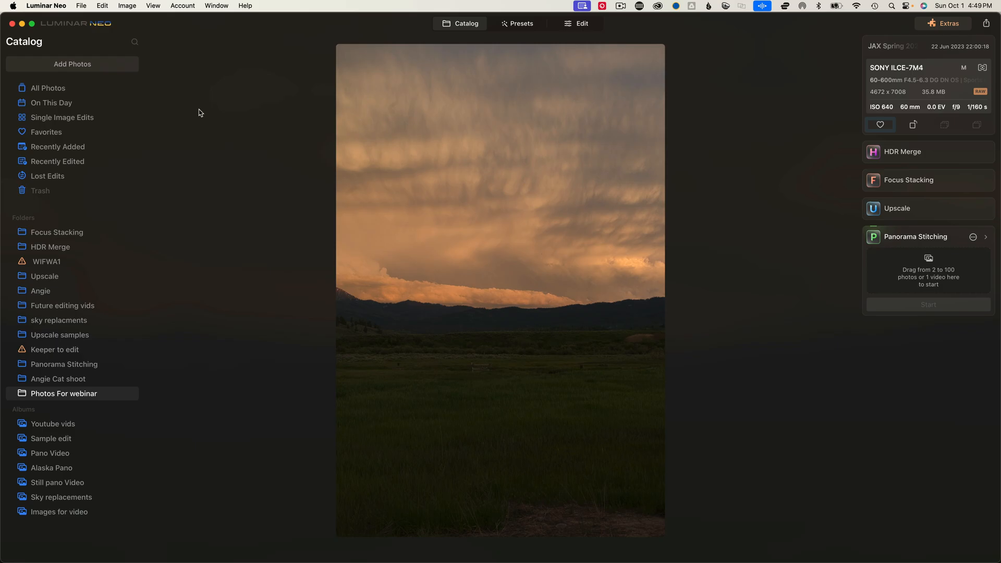
{"action": "mouse_move", "coordinate": [467, 20]}
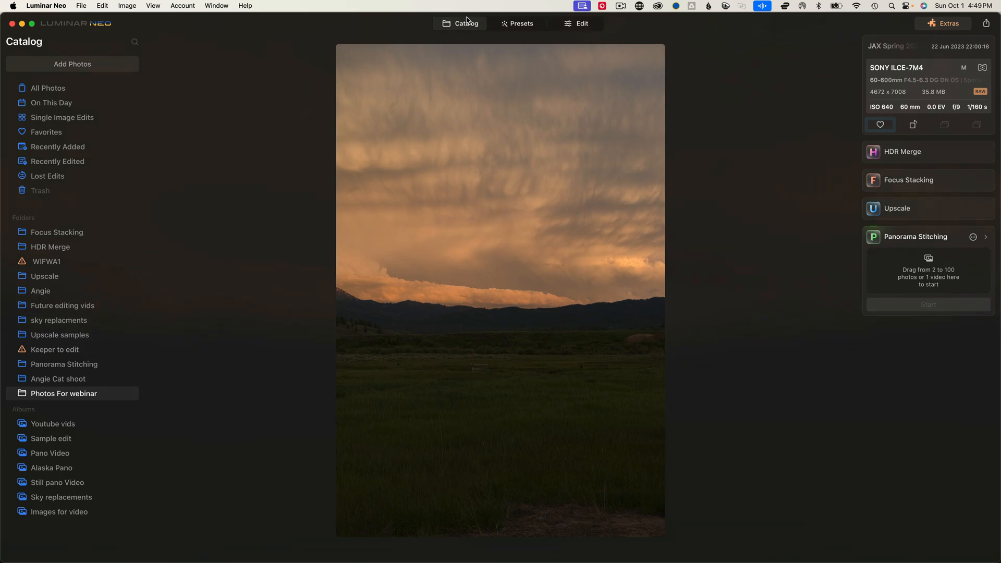
{"action": "left_click", "coordinate": [466, 23]}
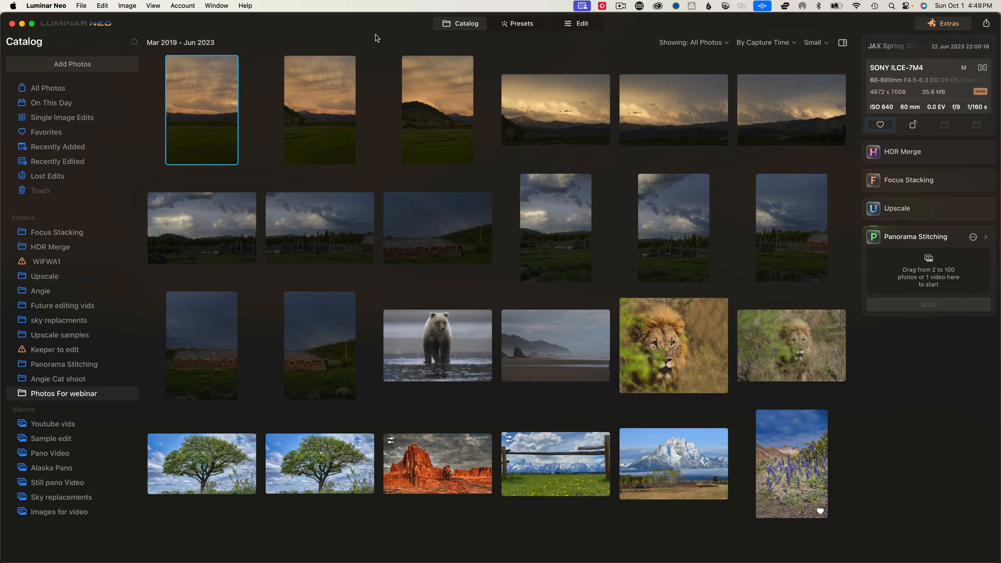
{"action": "mouse_move", "coordinate": [571, 122]}
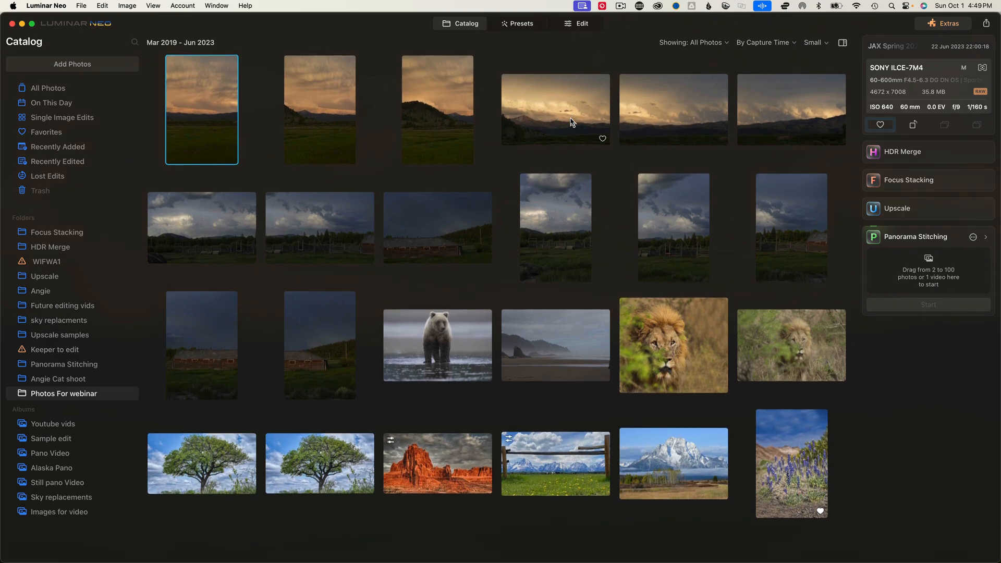
{"action": "mouse_move", "coordinate": [694, 44]}
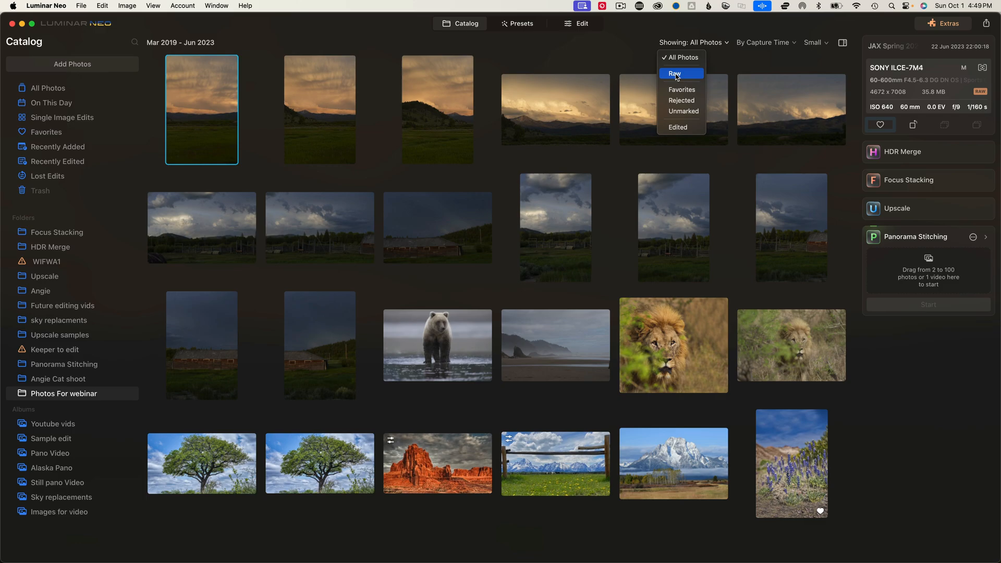
{"action": "left_click", "coordinate": [674, 73]}
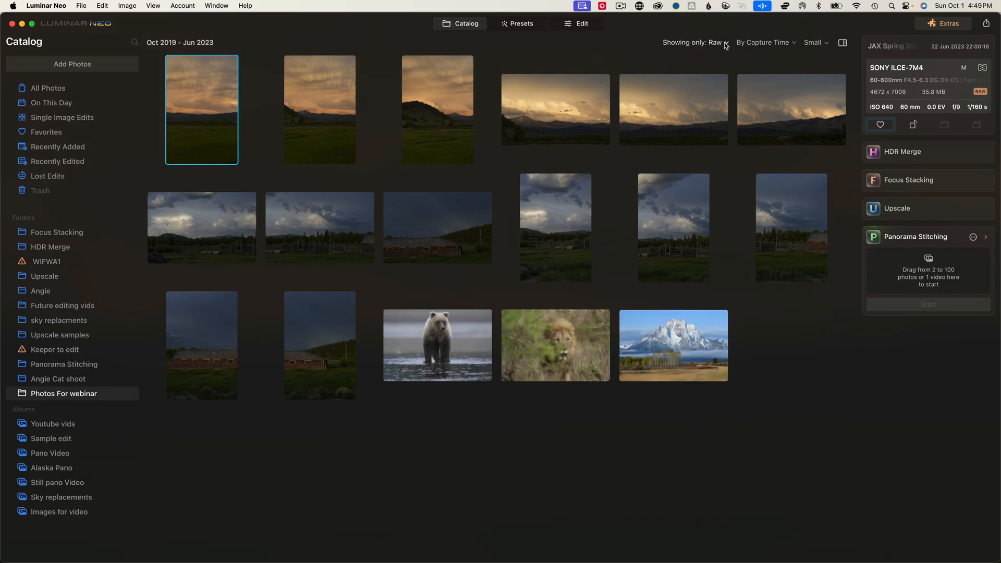
{"action": "left_click", "coordinate": [695, 43]}
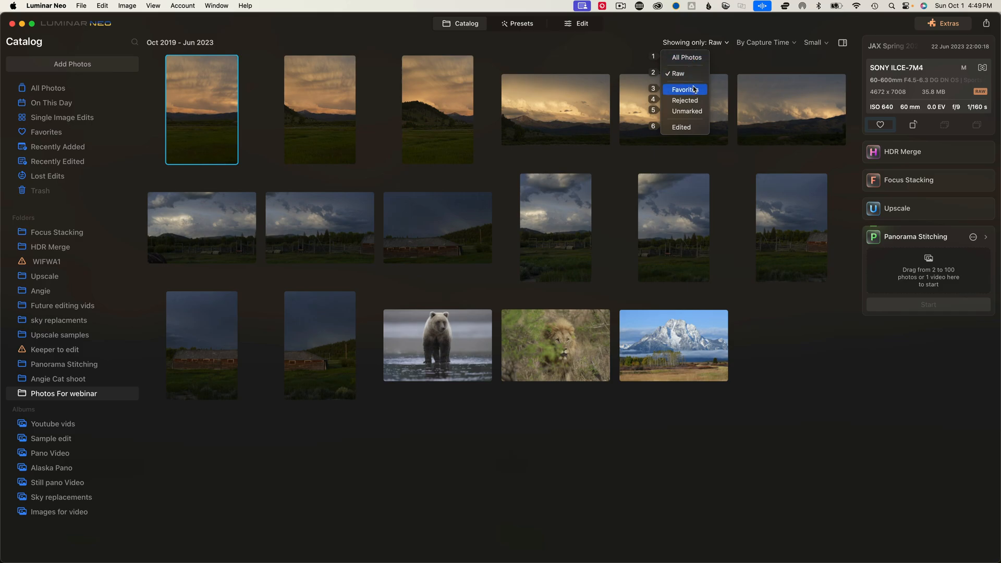
{"action": "left_click", "coordinate": [684, 90]}
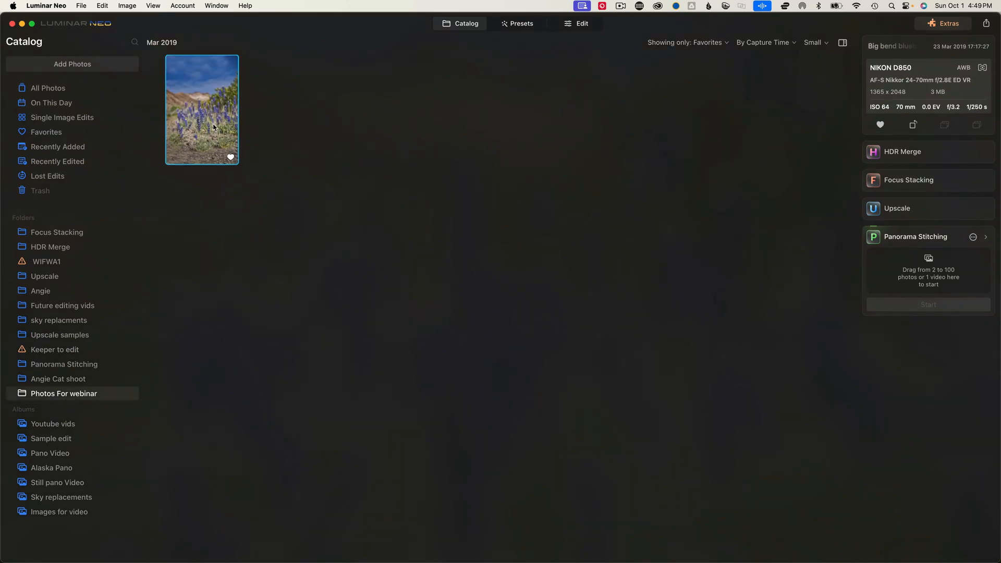
{"action": "double_click", "coordinate": [201, 109]}
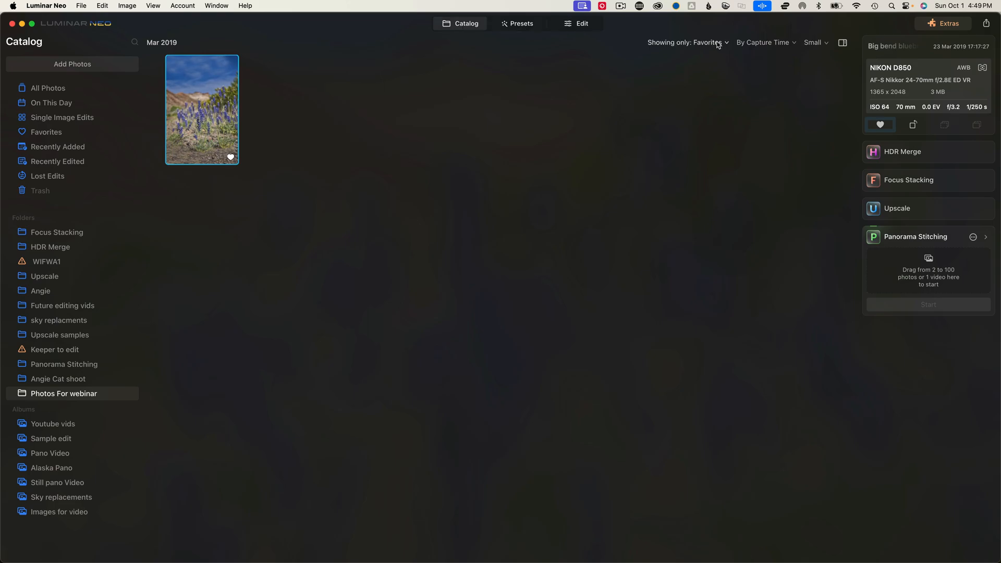
{"action": "left_click", "coordinate": [688, 42]}
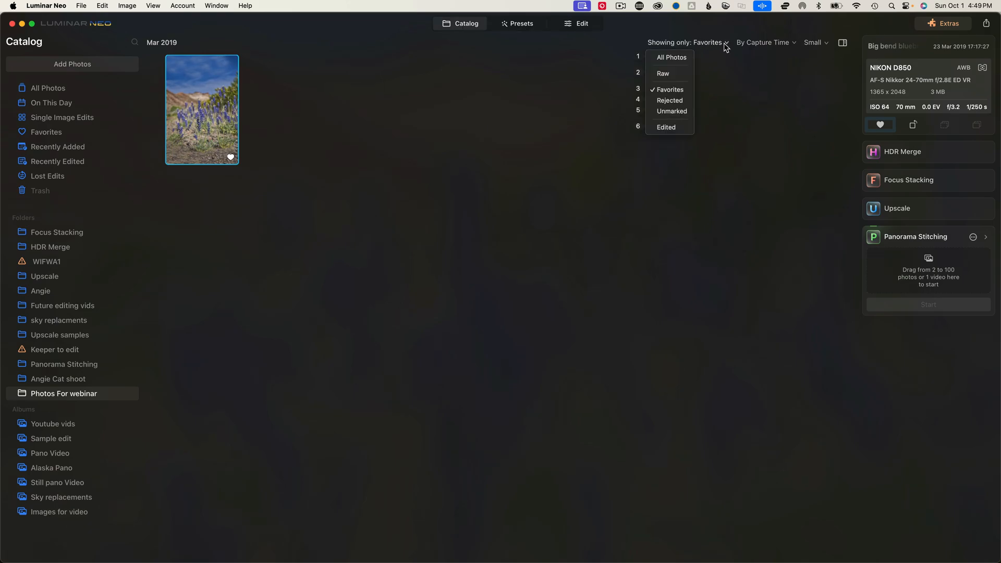
{"action": "left_click", "coordinate": [671, 57]}
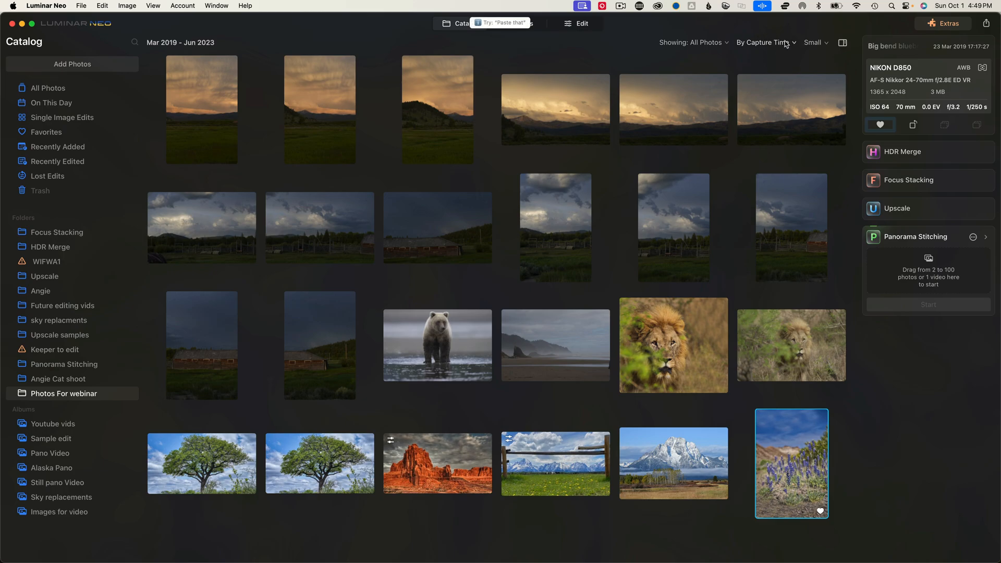
Sort the webinar photos by file name and set thumbnails to Largest size.
{"action": "left_click", "coordinate": [764, 42]}
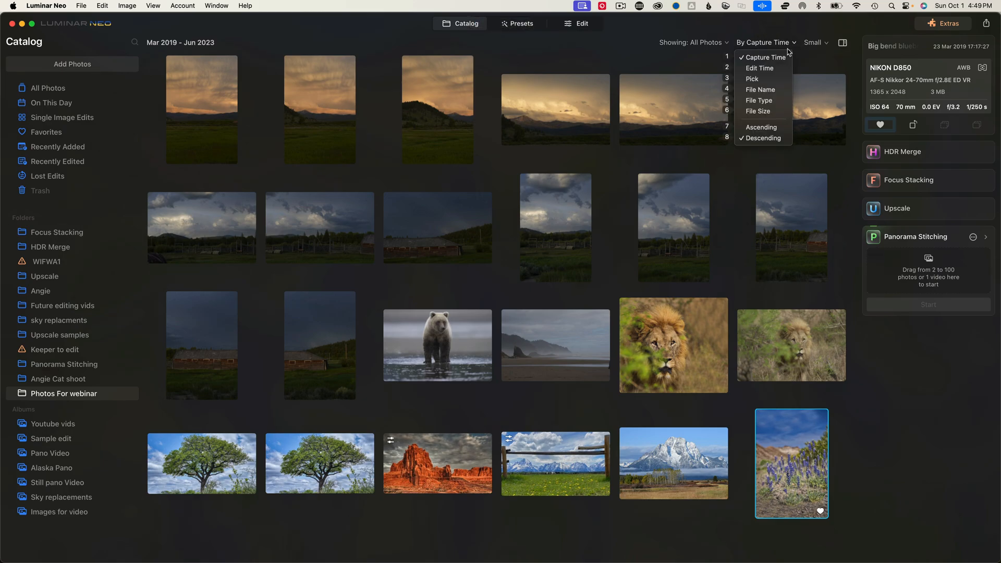
{"action": "mouse_move", "coordinate": [759, 67]}
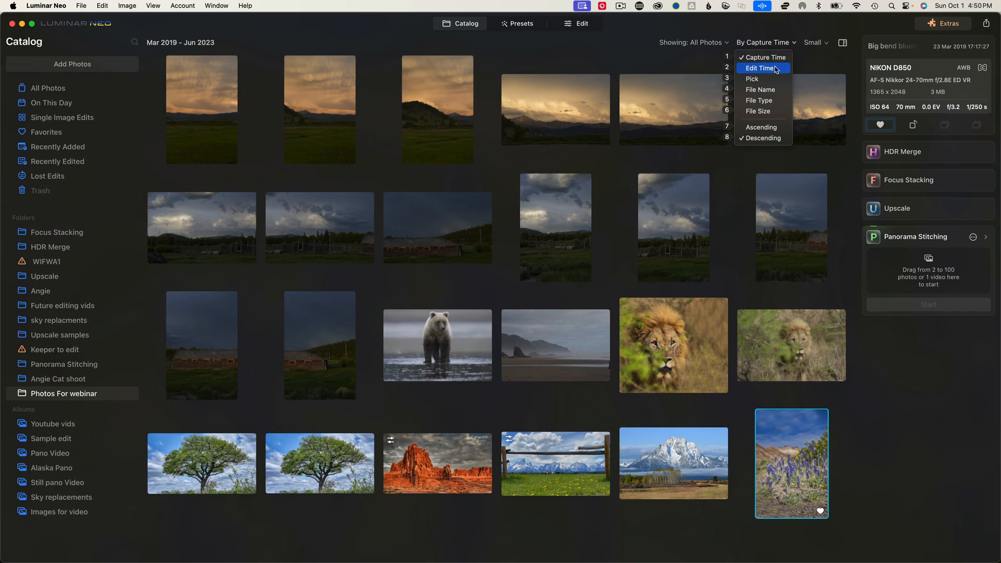
{"action": "mouse_move", "coordinate": [763, 90]}
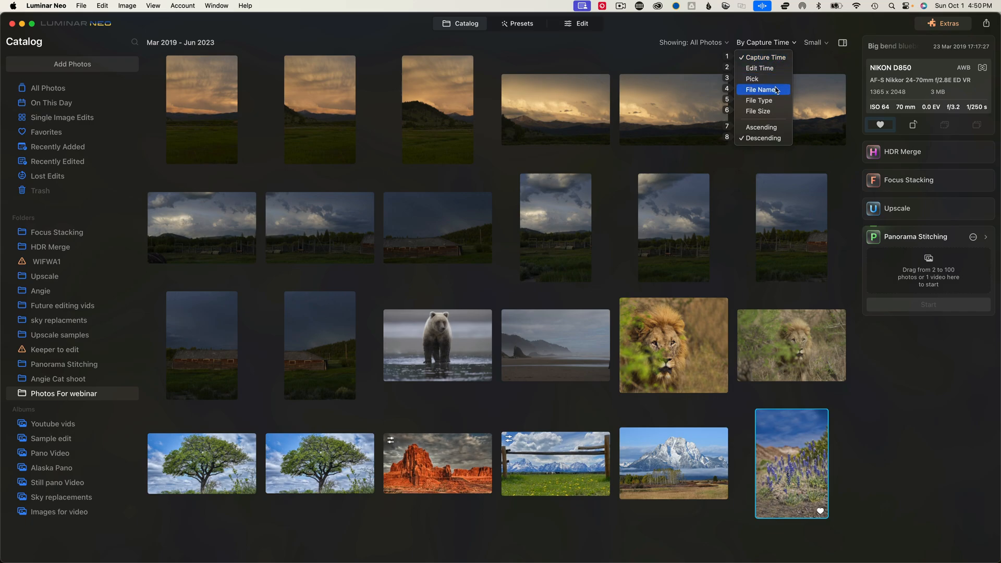
{"action": "mouse_move", "coordinate": [779, 111]}
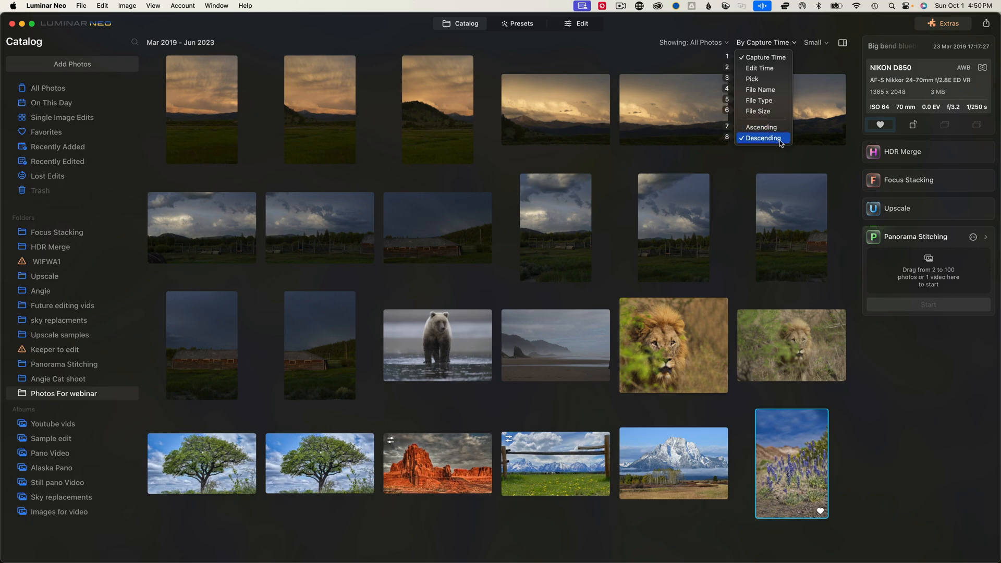
{"action": "mouse_move", "coordinate": [762, 111]}
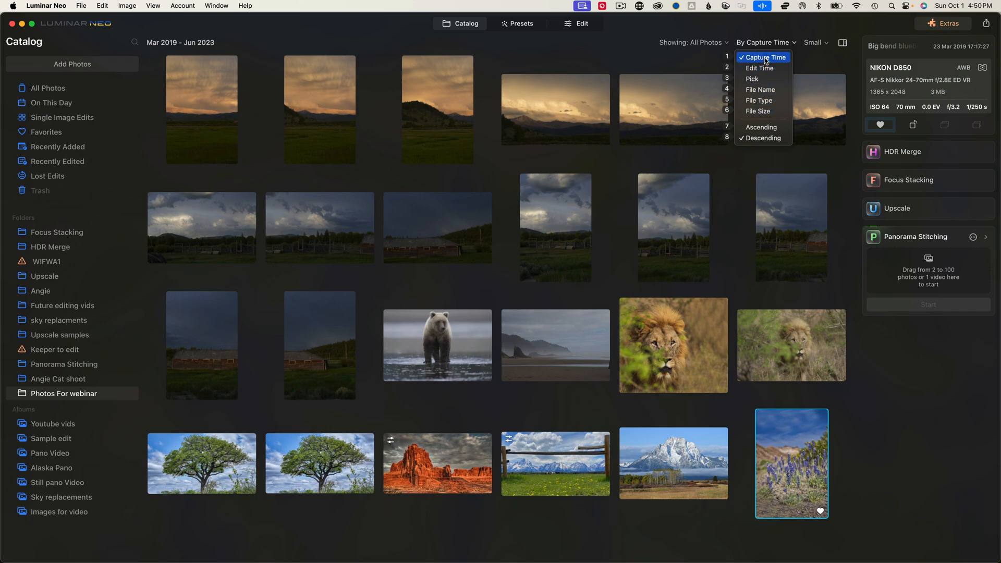
{"action": "mouse_move", "coordinate": [759, 68]}
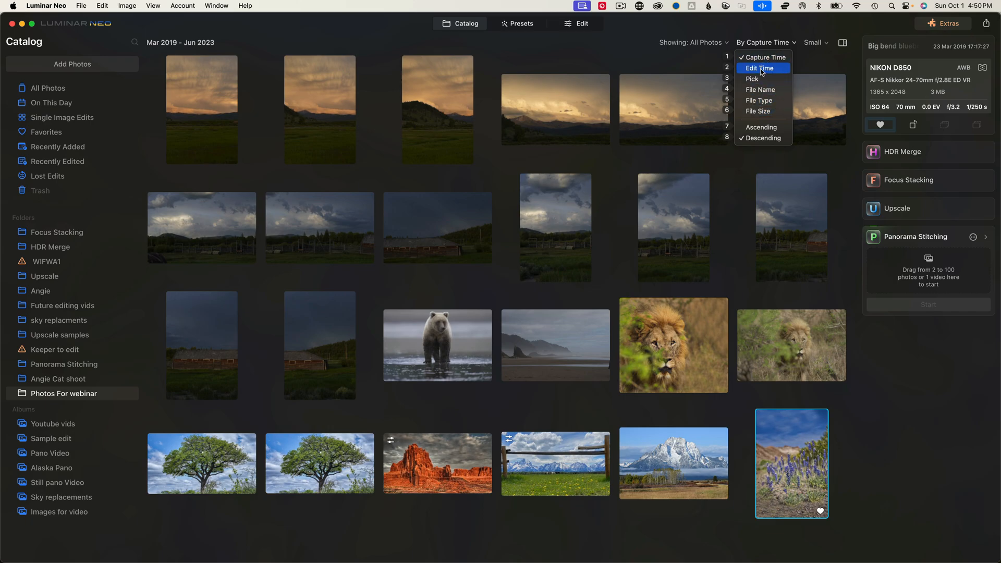
{"action": "left_click", "coordinate": [758, 100]}
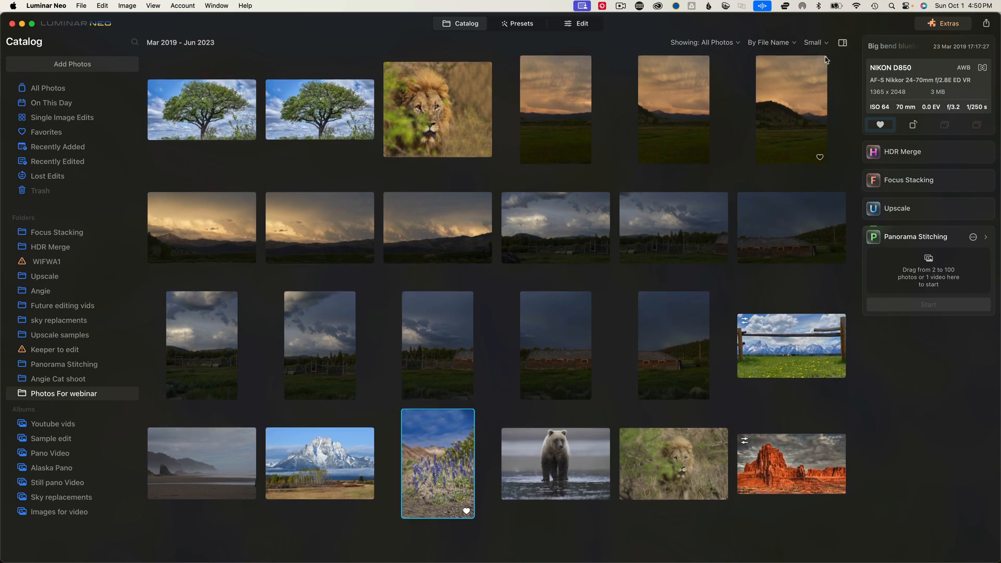
{"action": "left_click", "coordinate": [816, 42]}
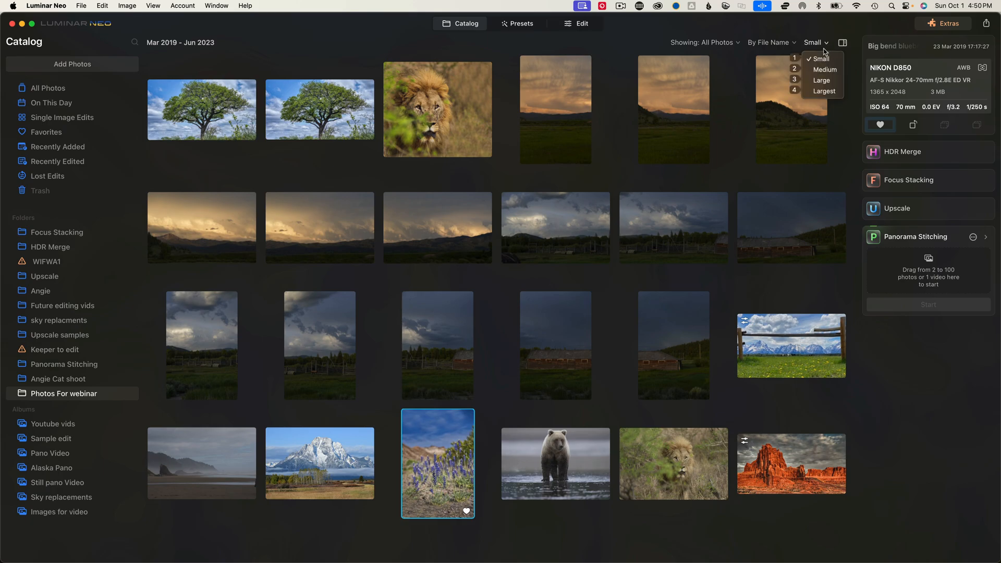
{"action": "left_click", "coordinate": [824, 69]}
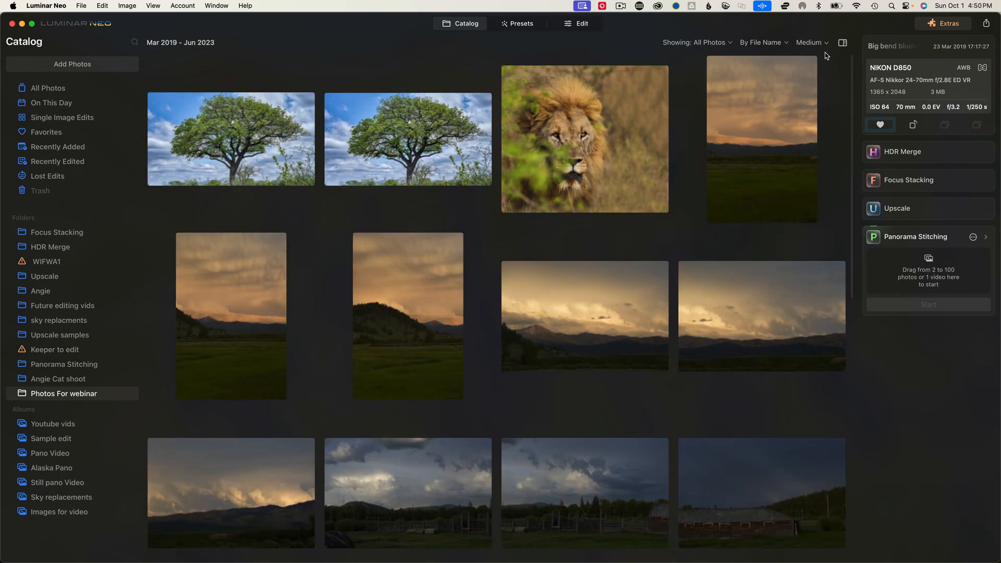
{"action": "left_click", "coordinate": [811, 42]}
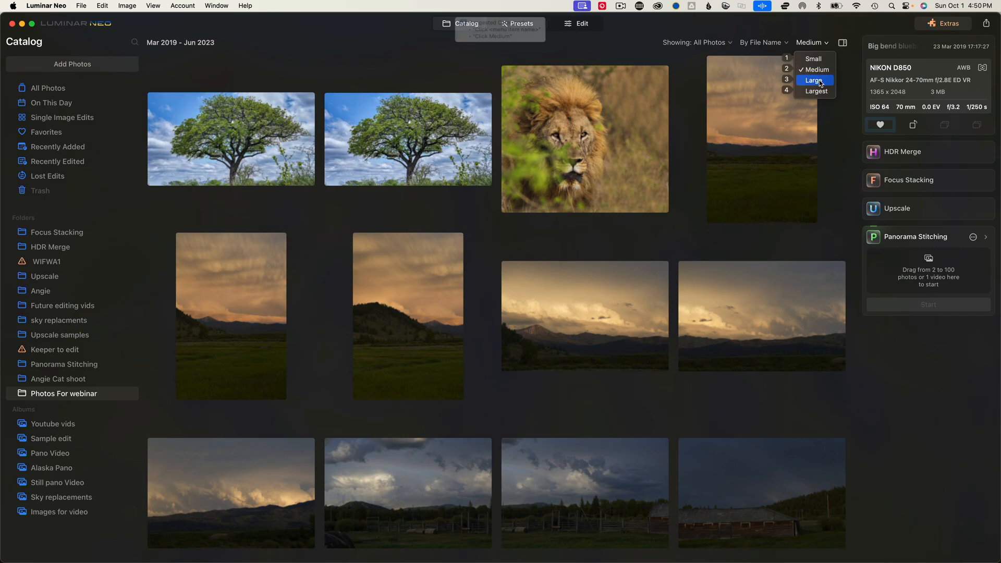
{"action": "left_click", "coordinate": [816, 79]}
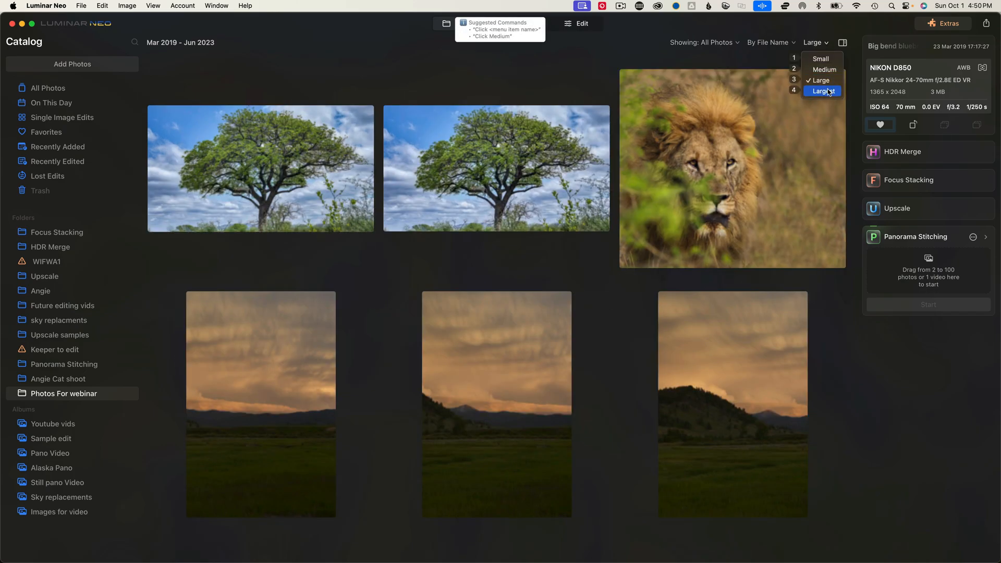
{"action": "left_click", "coordinate": [822, 90]}
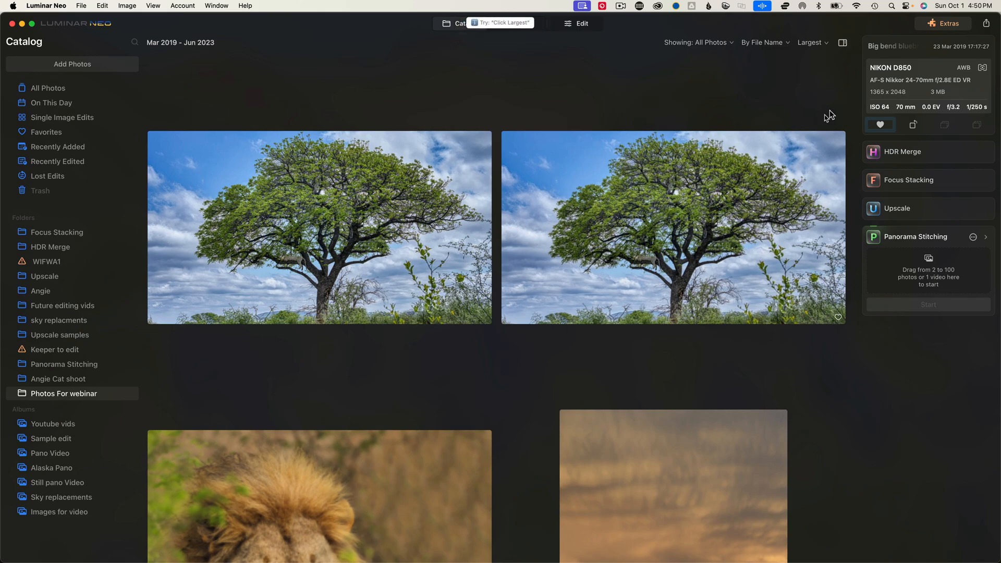
Inspect the tree and JAX Spring sunset photos' info, then open the sunset in Edit.
{"action": "left_click", "coordinate": [672, 228]}
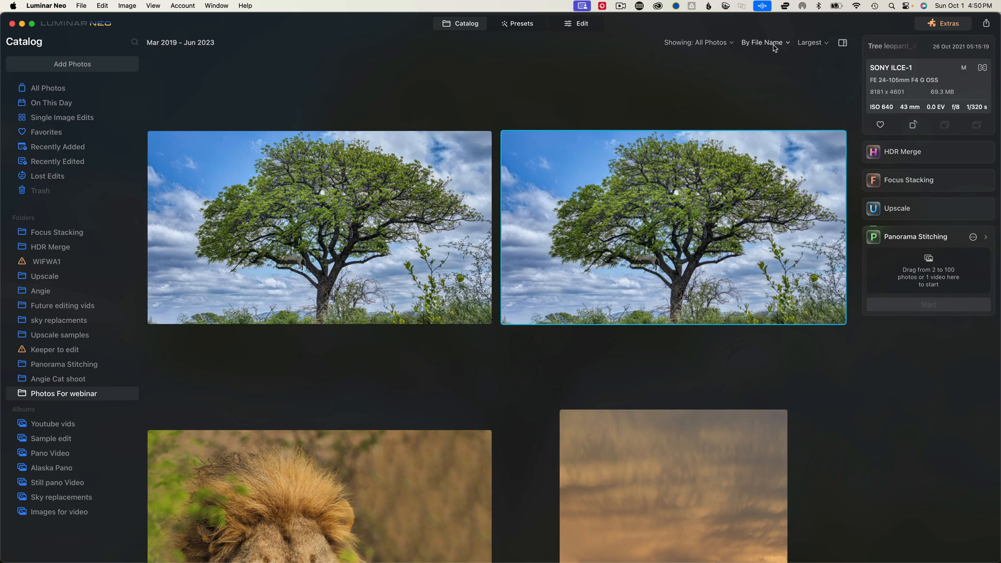
{"action": "scroll", "scroll_direction": "down", "scroll_amount": 3}
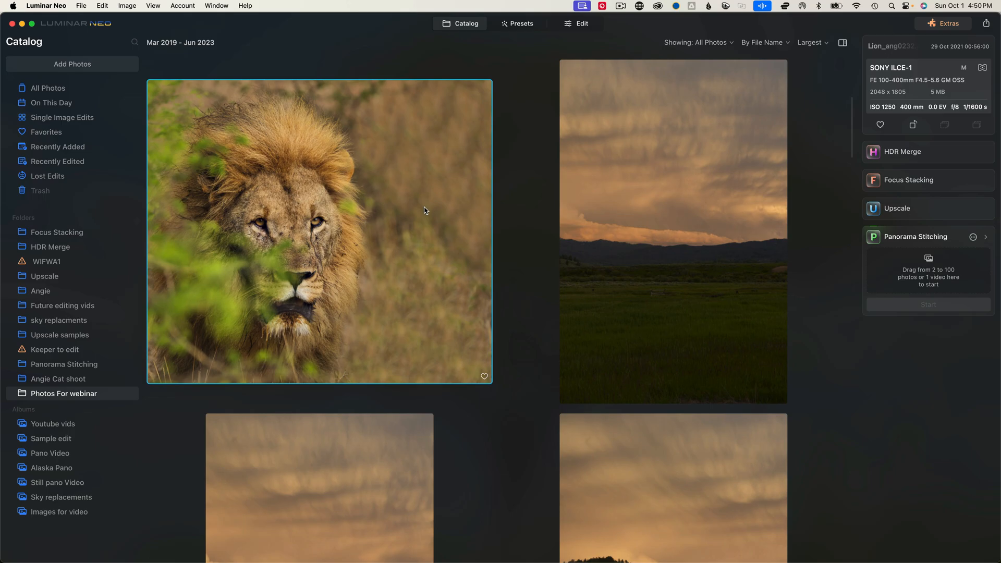
{"action": "mouse_move", "coordinate": [717, 126]}
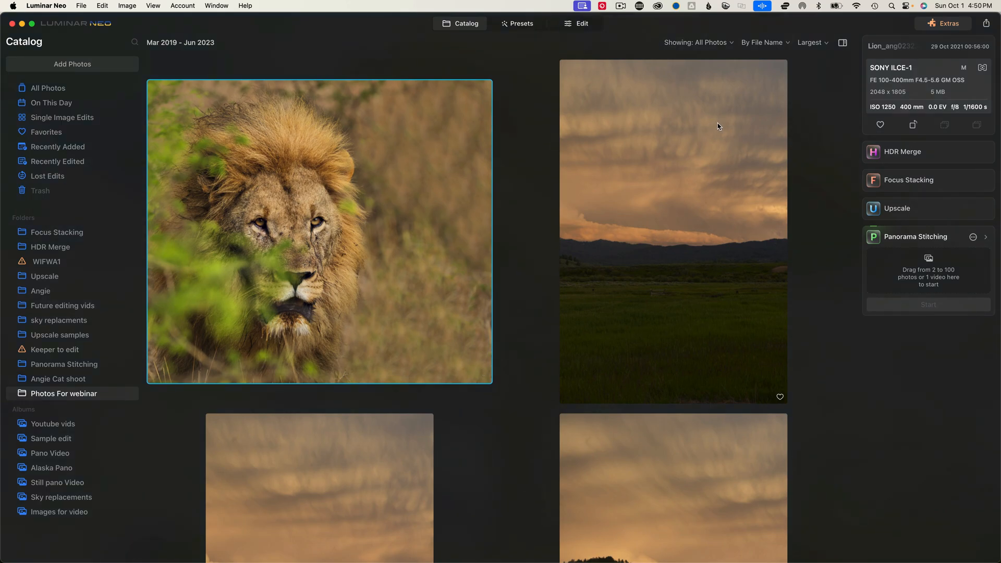
{"action": "left_click", "coordinate": [672, 231]}
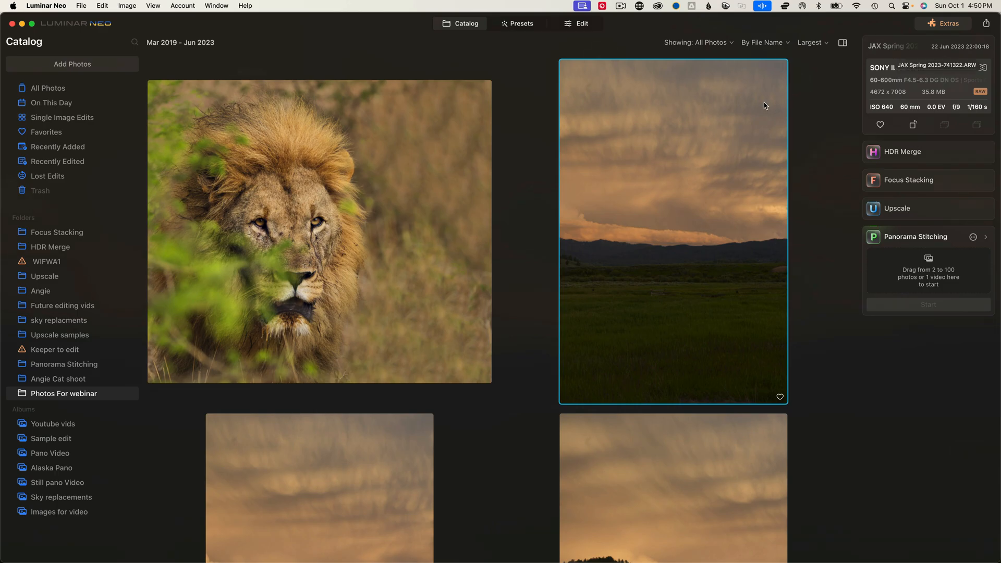
{"action": "mouse_move", "coordinate": [740, 114]}
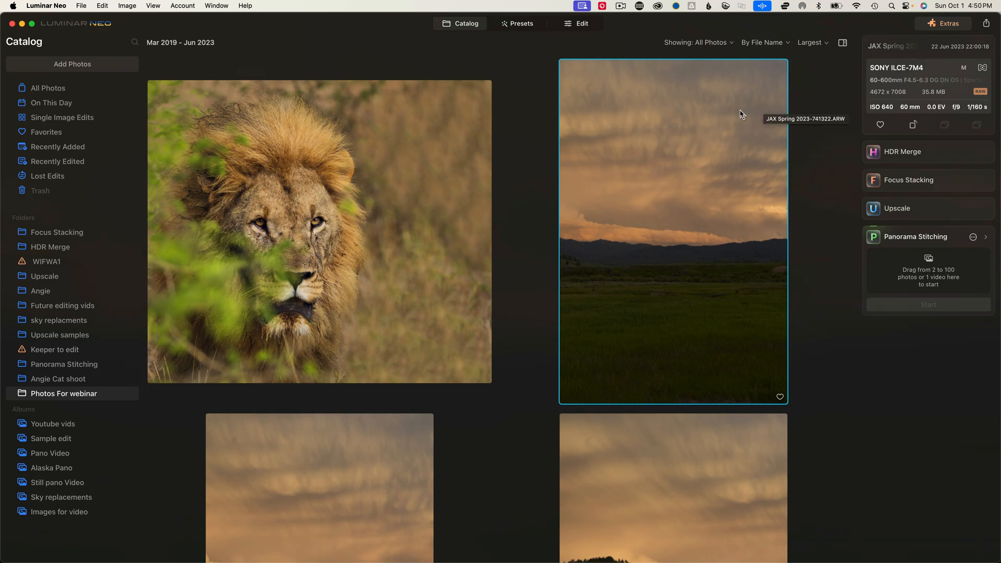
{"action": "mouse_move", "coordinate": [793, 119]}
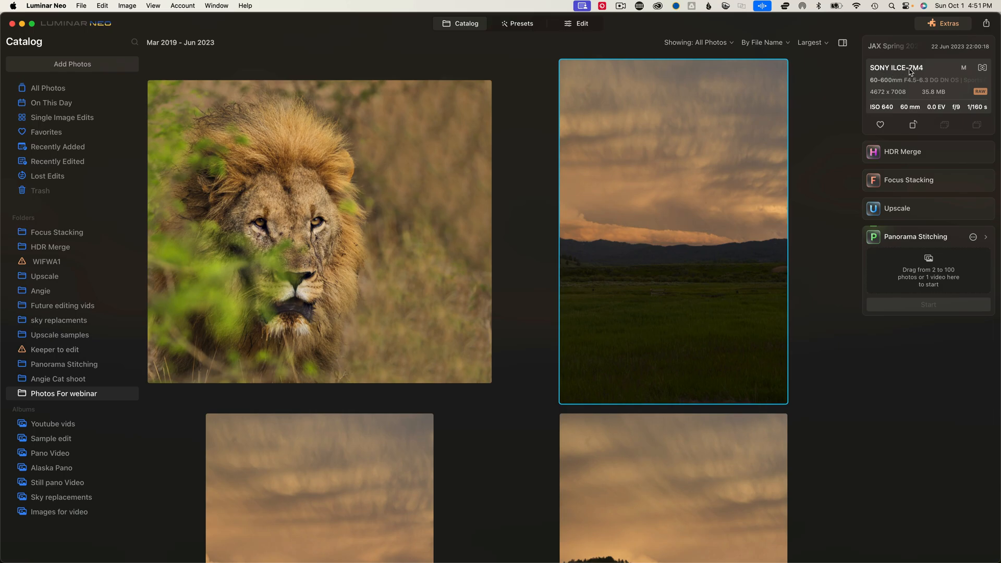
{"action": "mouse_move", "coordinate": [895, 85]}
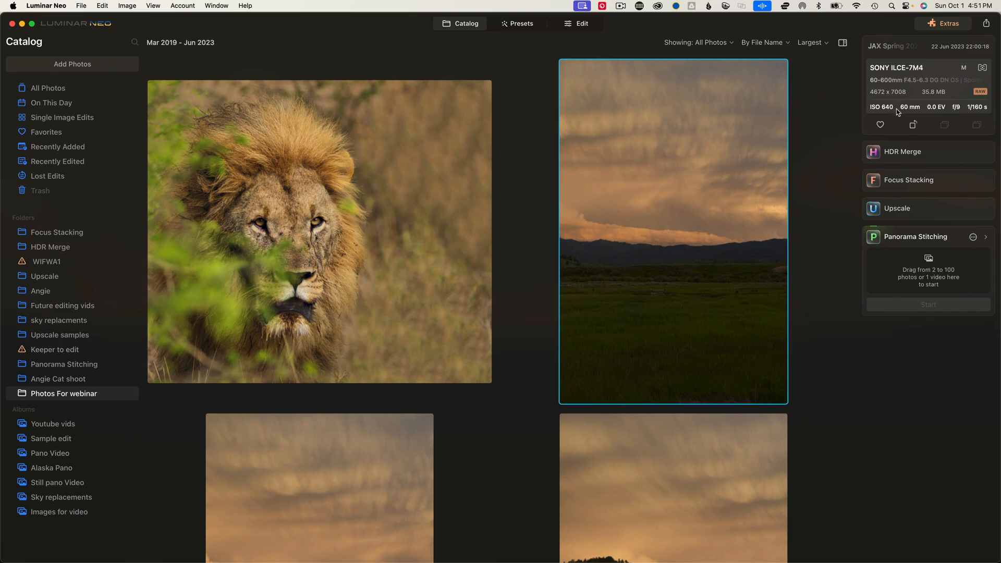
{"action": "mouse_move", "coordinate": [921, 108]}
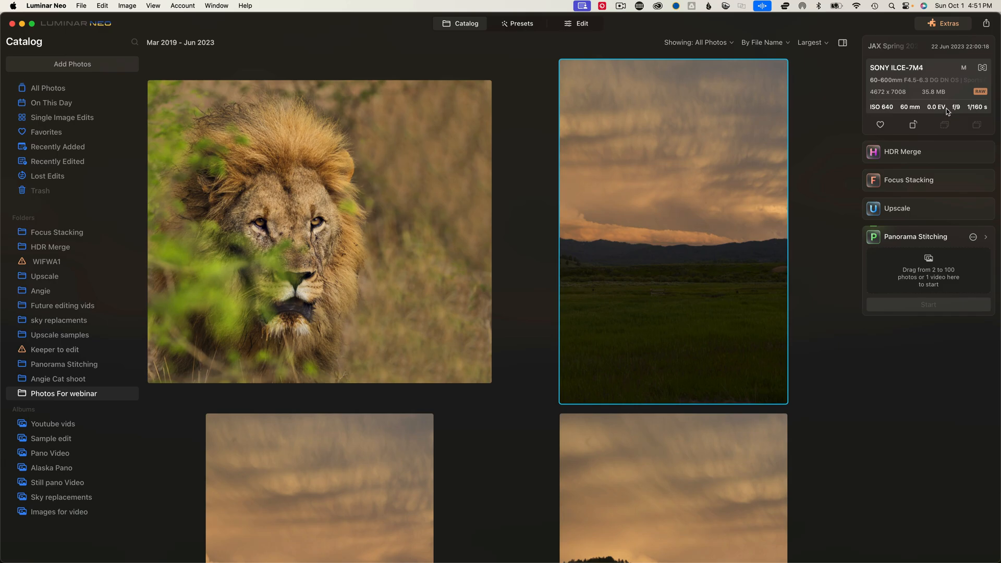
{"action": "mouse_move", "coordinate": [960, 112]}
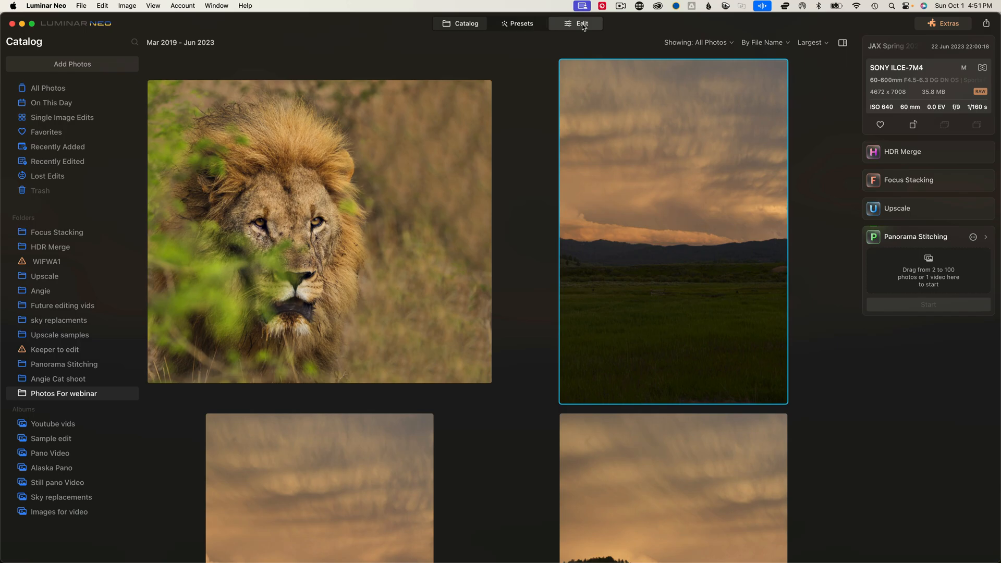
{"action": "left_click", "coordinate": [575, 24]}
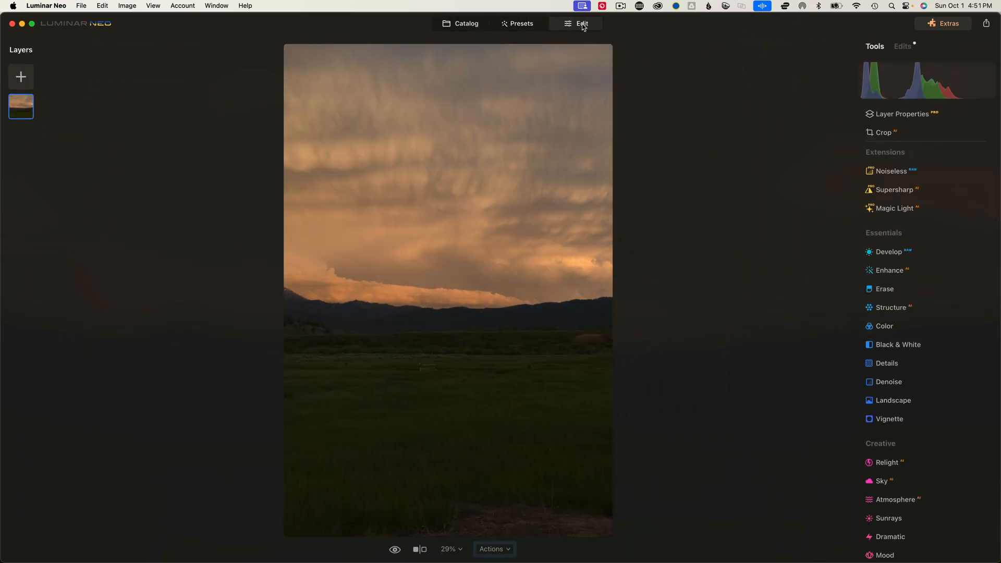
{"action": "mouse_move", "coordinate": [584, 31]}
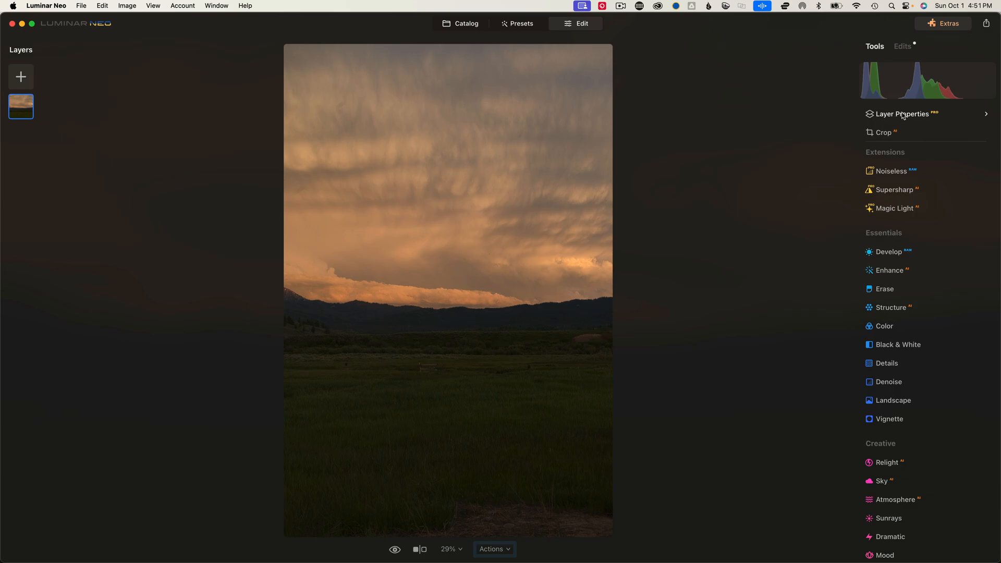
{"action": "mouse_move", "coordinate": [902, 120]}
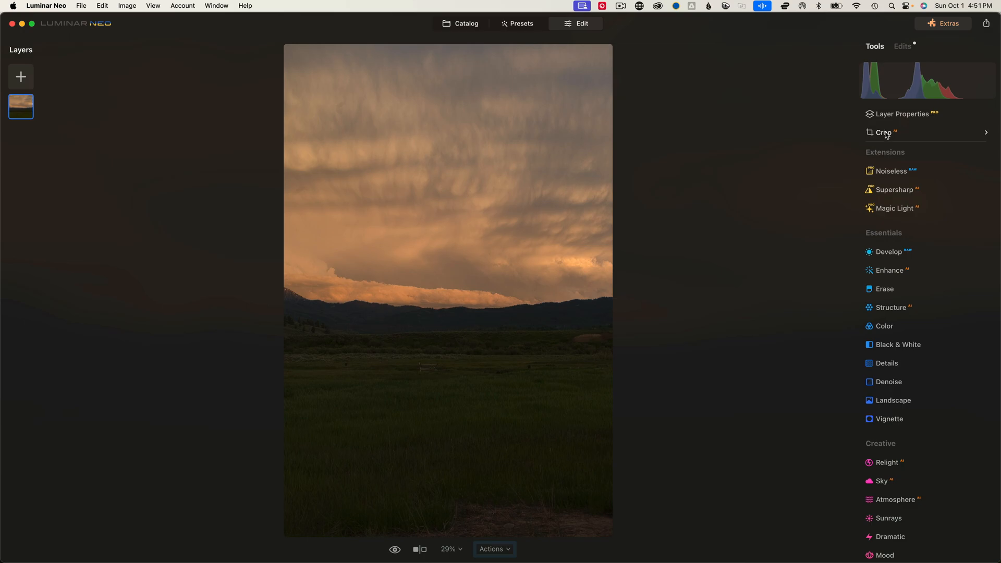
View the sunset photo's Crop options, then go back to the Catalog grid.
{"action": "left_click", "coordinate": [883, 132]}
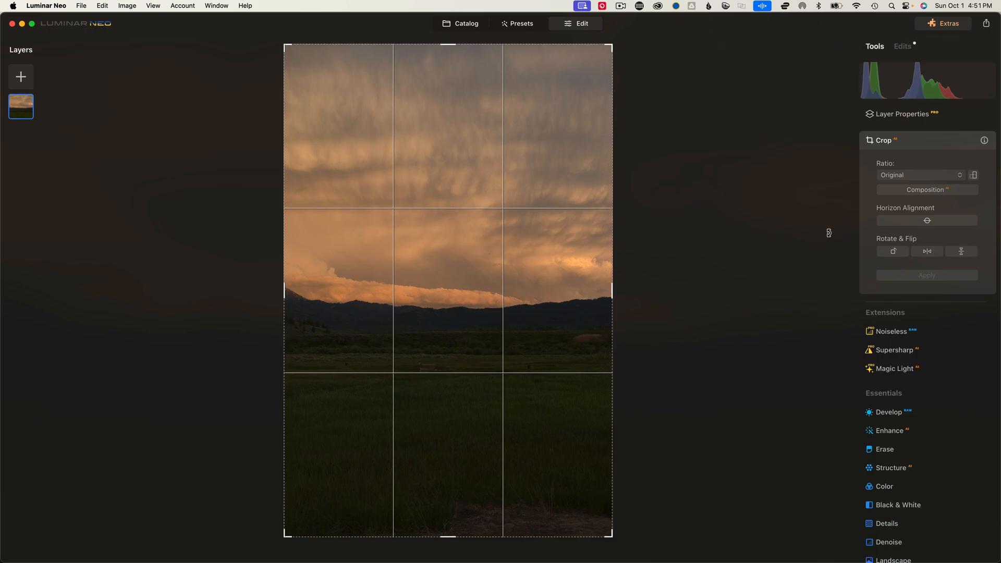
{"action": "mouse_move", "coordinate": [714, 286]}
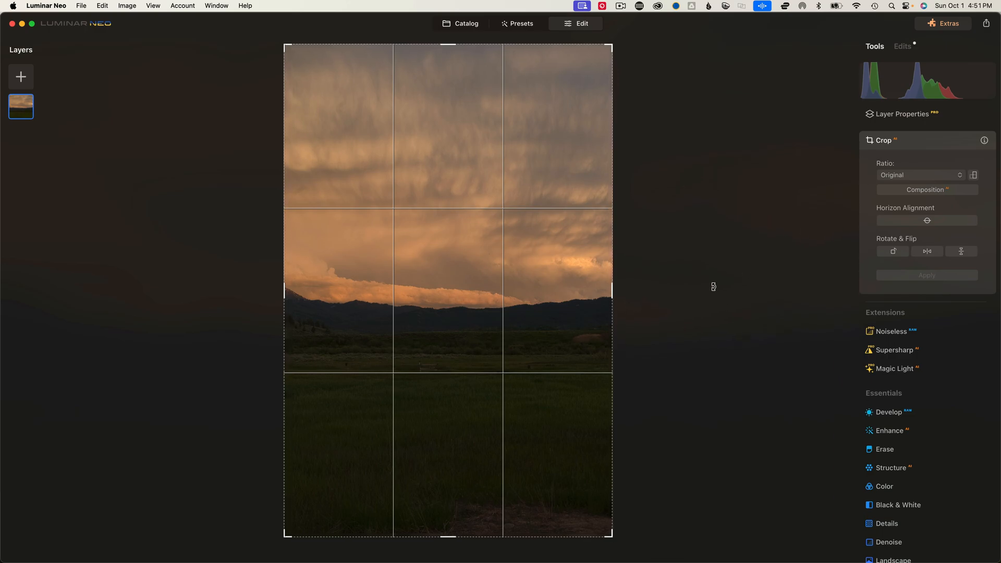
{"action": "mouse_move", "coordinate": [497, 308]}
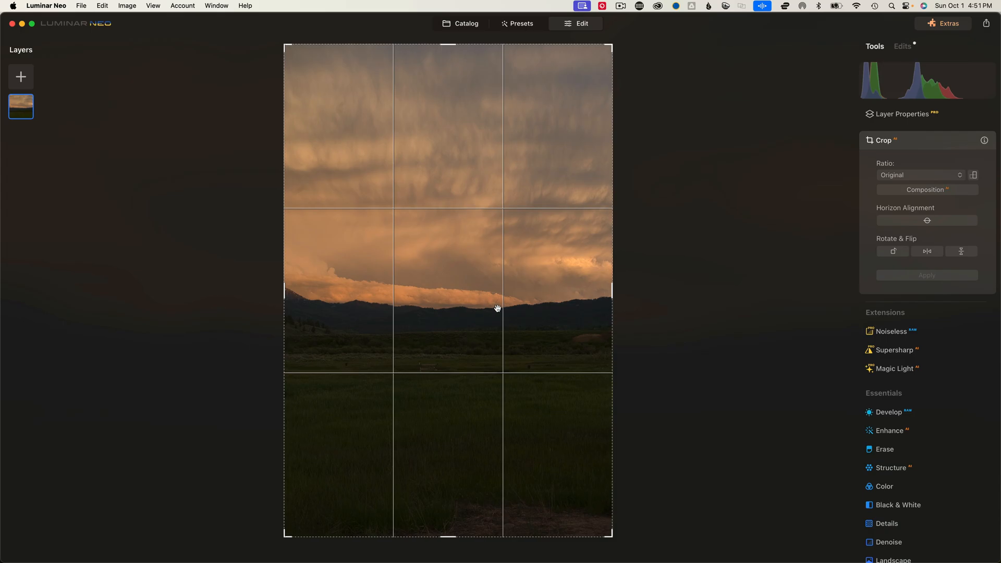
{"action": "mouse_move", "coordinate": [341, 317]}
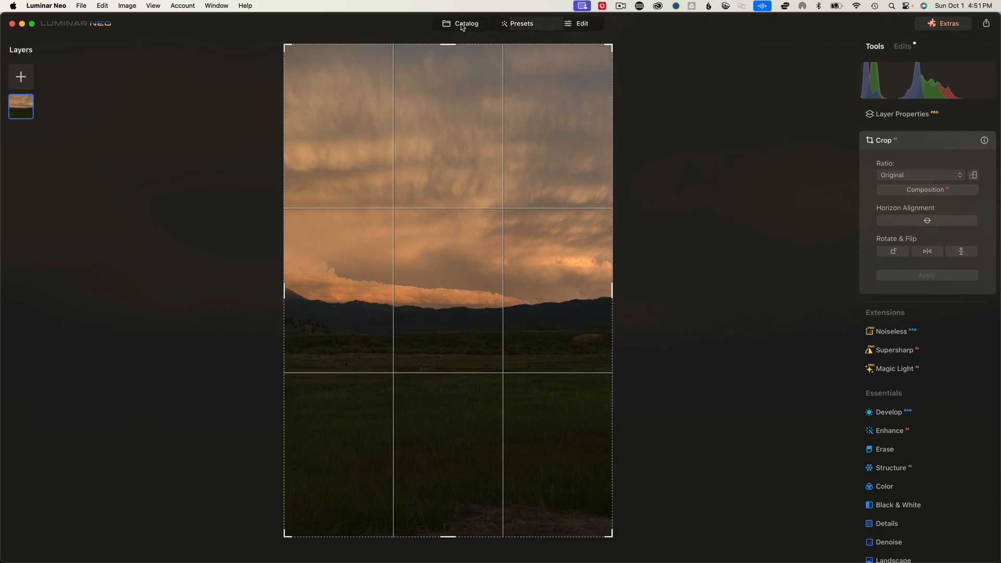
{"action": "left_click", "coordinate": [464, 23]}
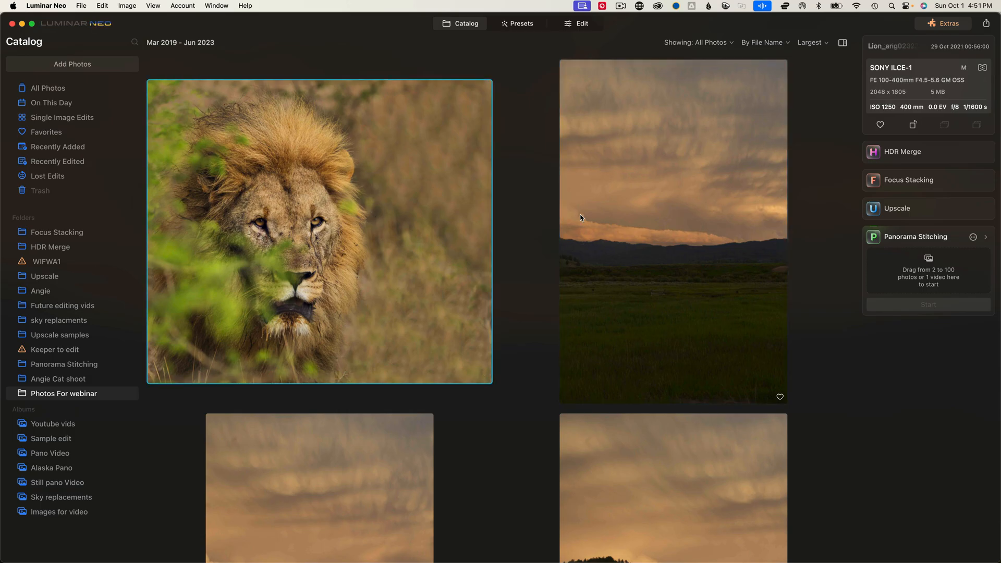
Open the lion photo, flip it horizontally and vertically, undo the flips, and close Crop.
{"action": "double_click", "coordinate": [318, 231]}
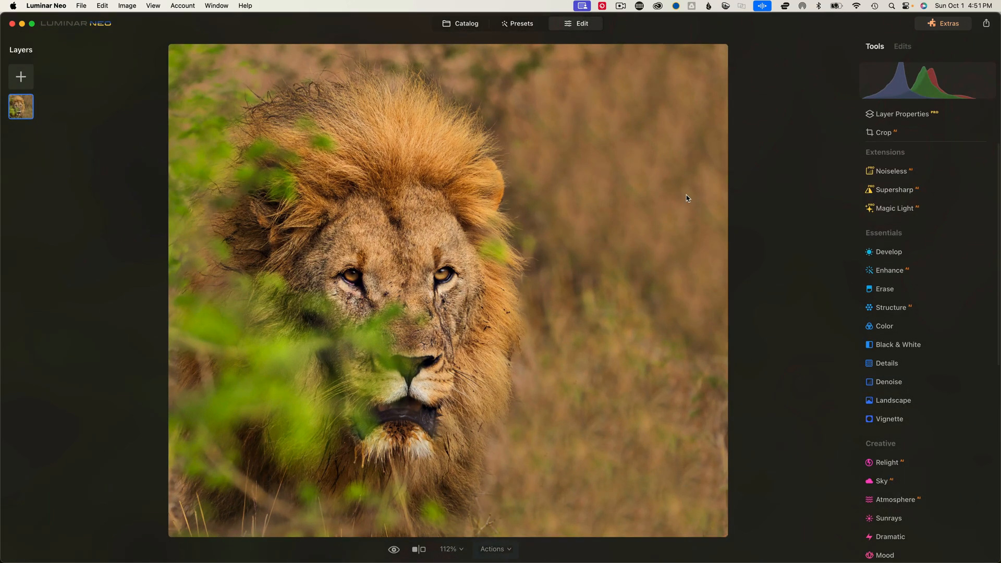
{"action": "left_click", "coordinate": [883, 132]}
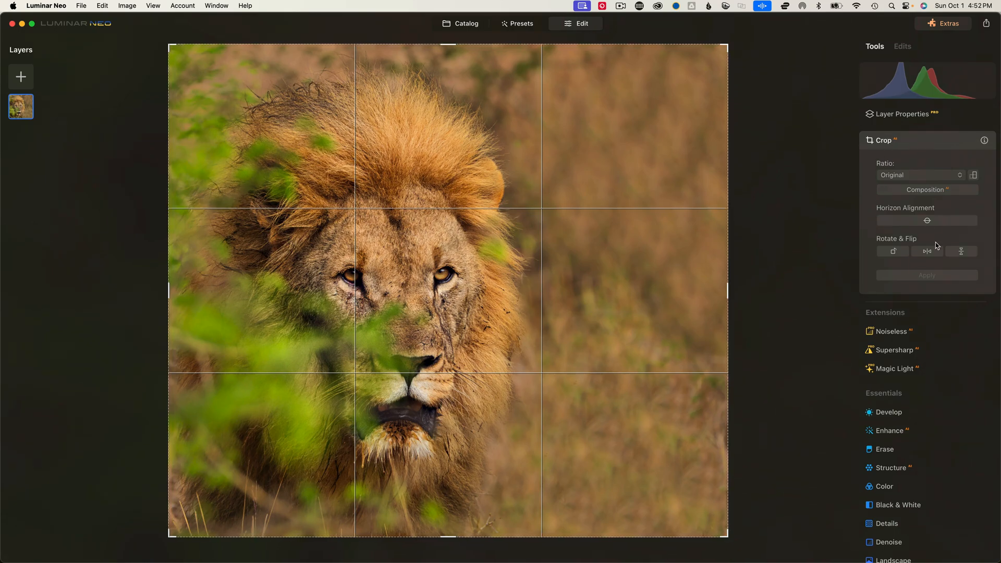
{"action": "mouse_move", "coordinate": [927, 251]}
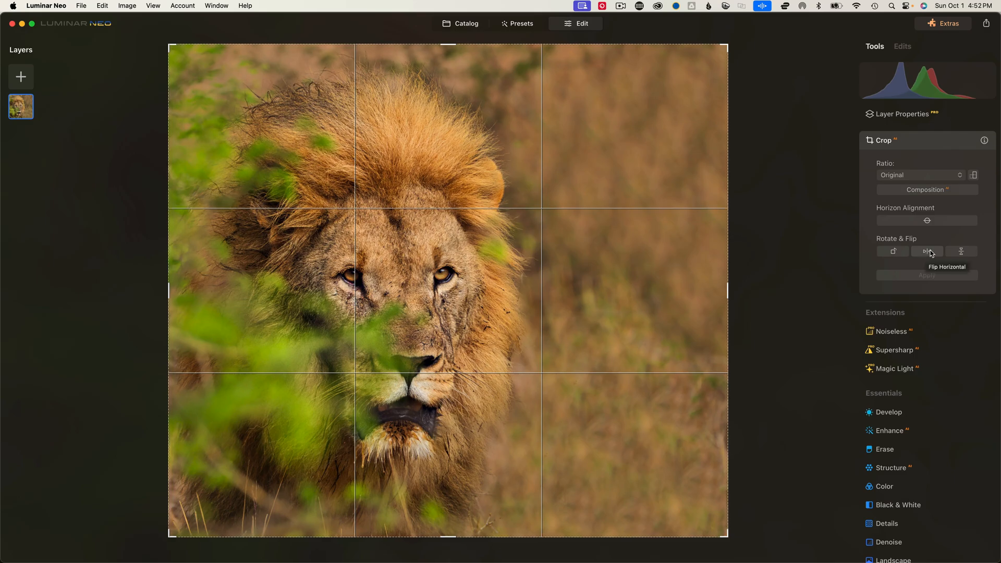
{"action": "left_click", "coordinate": [927, 251]}
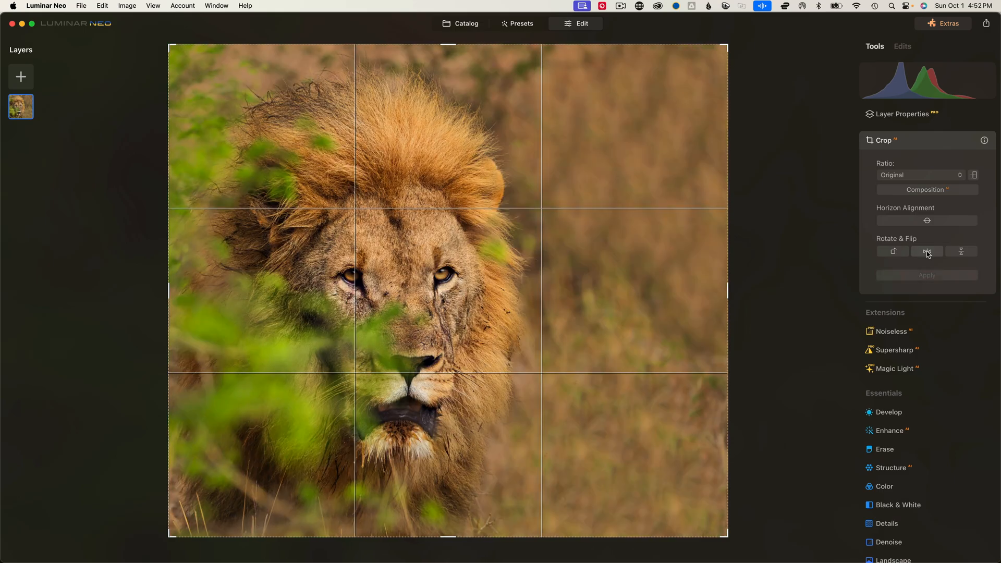
{"action": "left_click", "coordinate": [892, 250]}
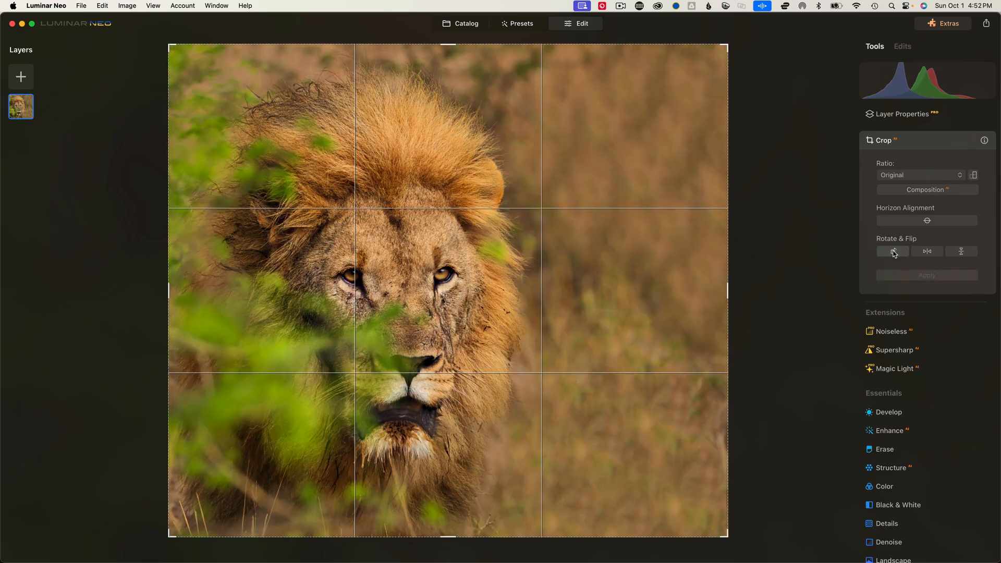
{"action": "left_click", "coordinate": [960, 251]}
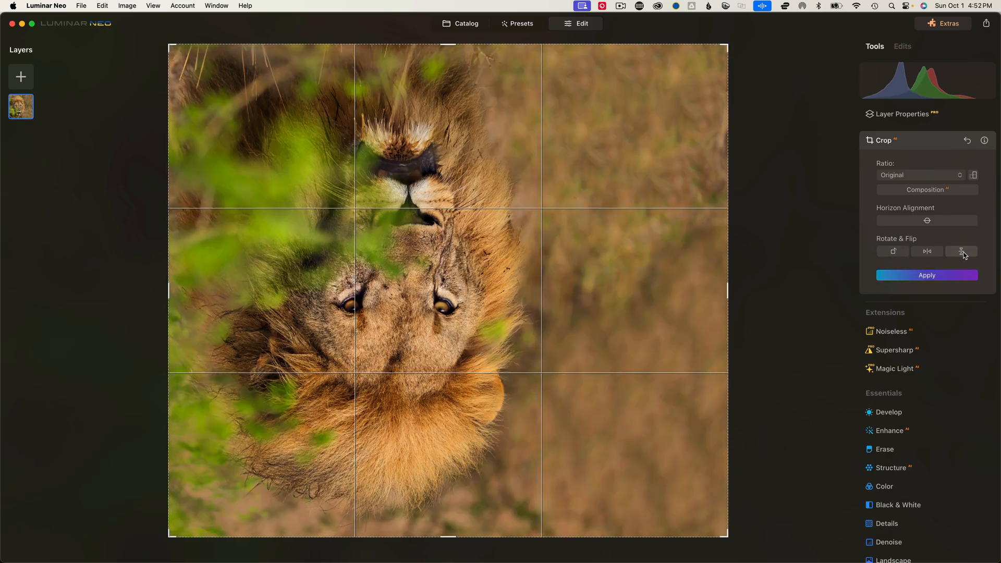
{"action": "left_click", "coordinate": [960, 251]}
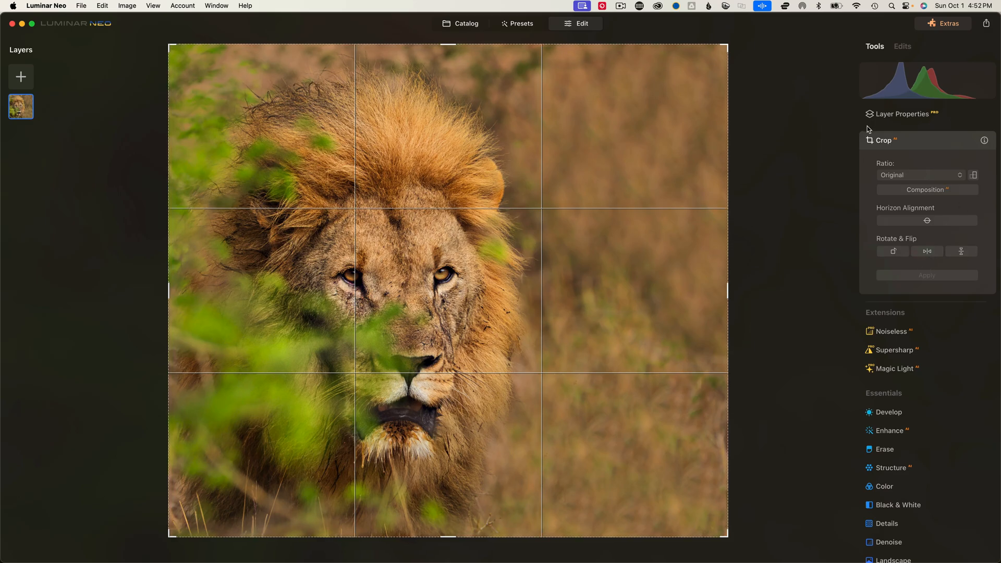
{"action": "left_click", "coordinate": [884, 132]}
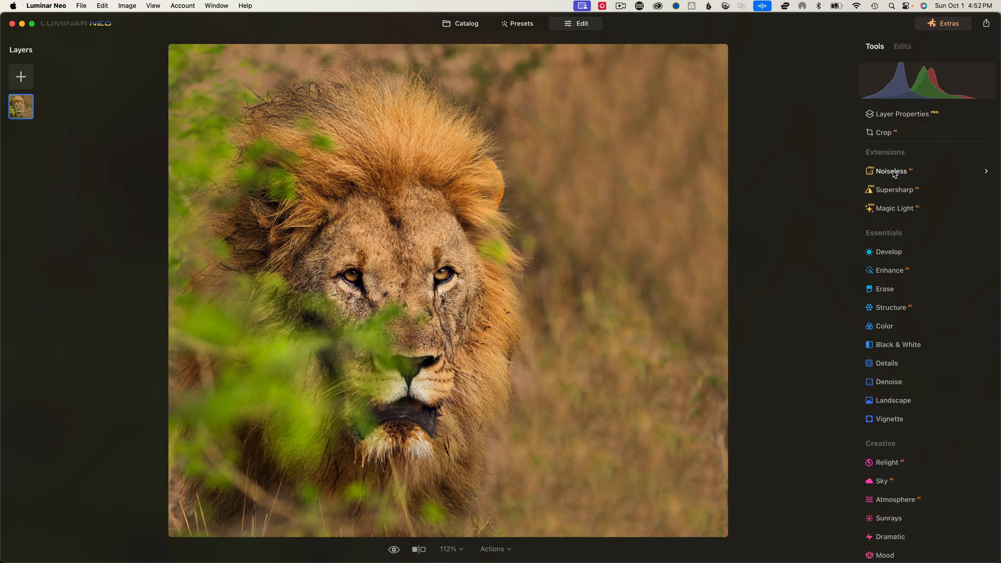
{"action": "mouse_move", "coordinate": [894, 178]}
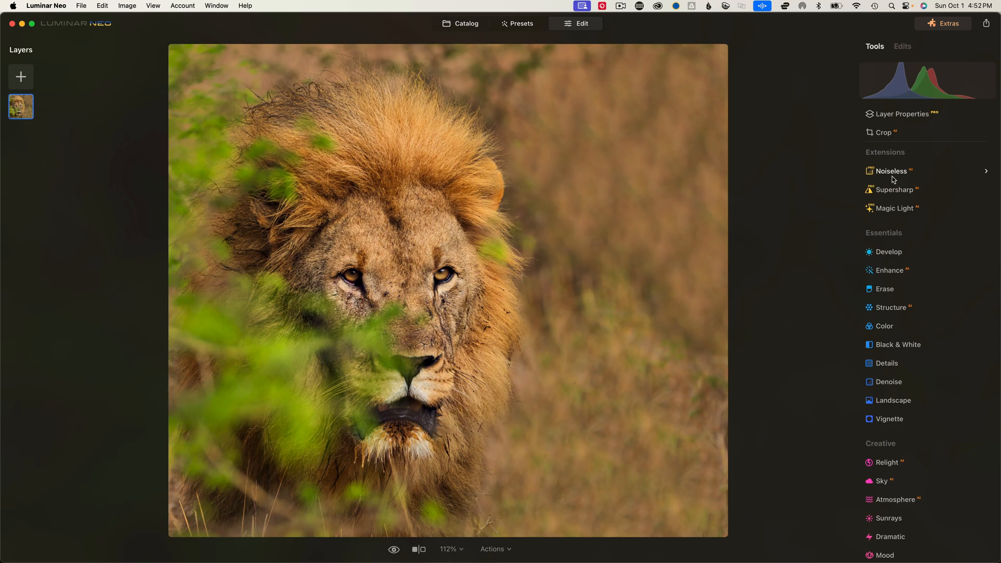
{"action": "mouse_move", "coordinate": [922, 194]}
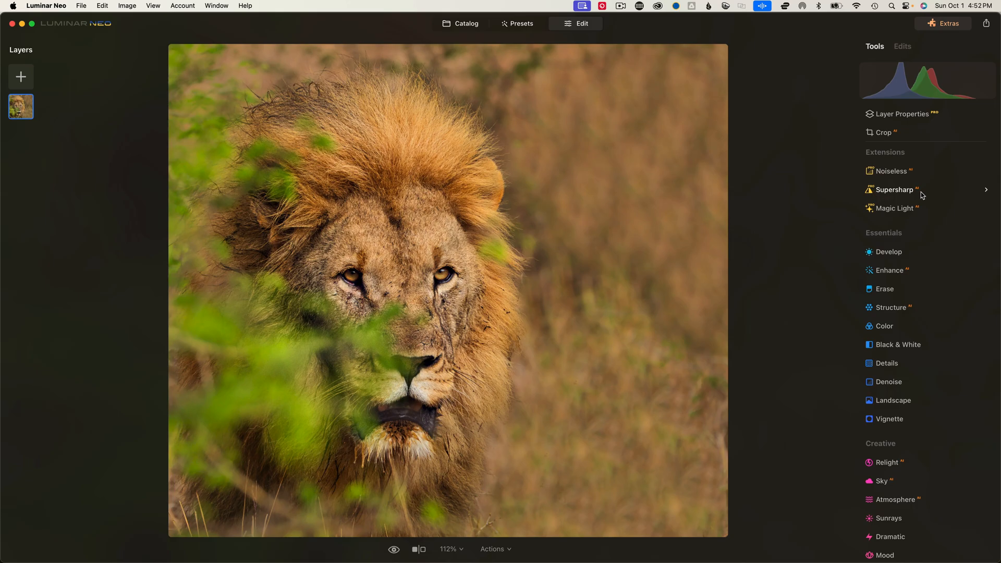
{"action": "mouse_move", "coordinate": [909, 197]}
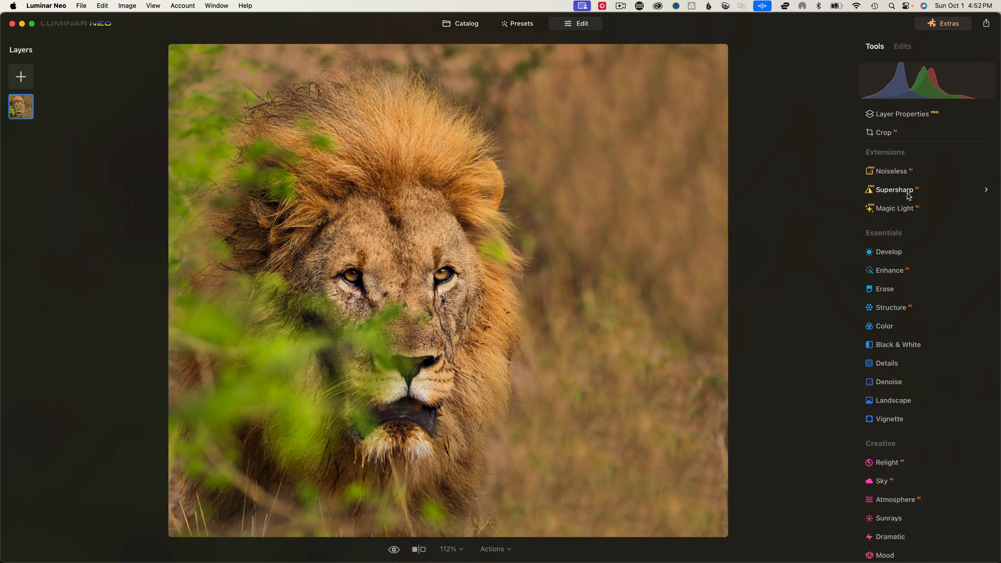
{"action": "mouse_move", "coordinate": [933, 213]}
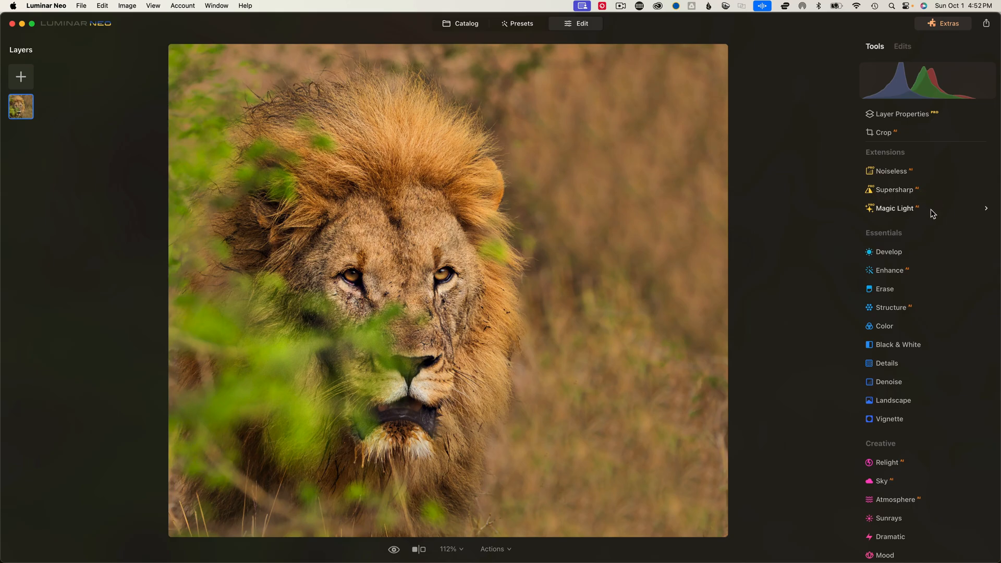
{"action": "mouse_move", "coordinate": [893, 208]}
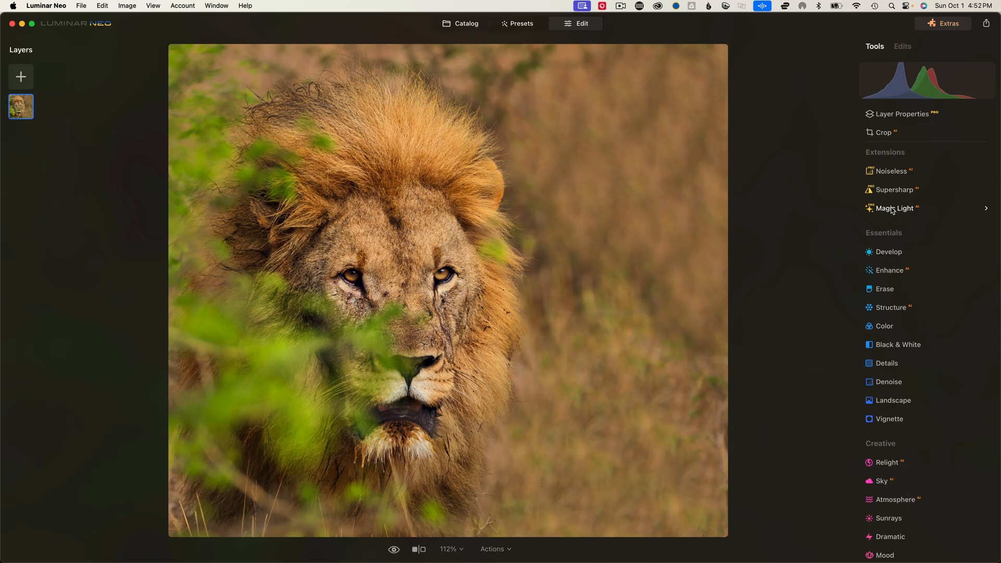
{"action": "mouse_move", "coordinate": [888, 251]}
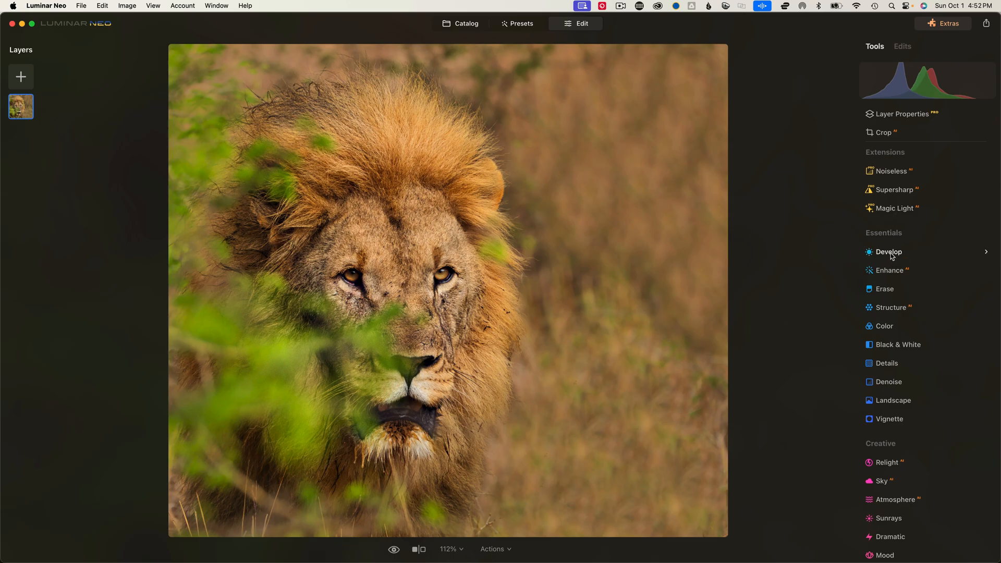
{"action": "mouse_move", "coordinate": [890, 307]}
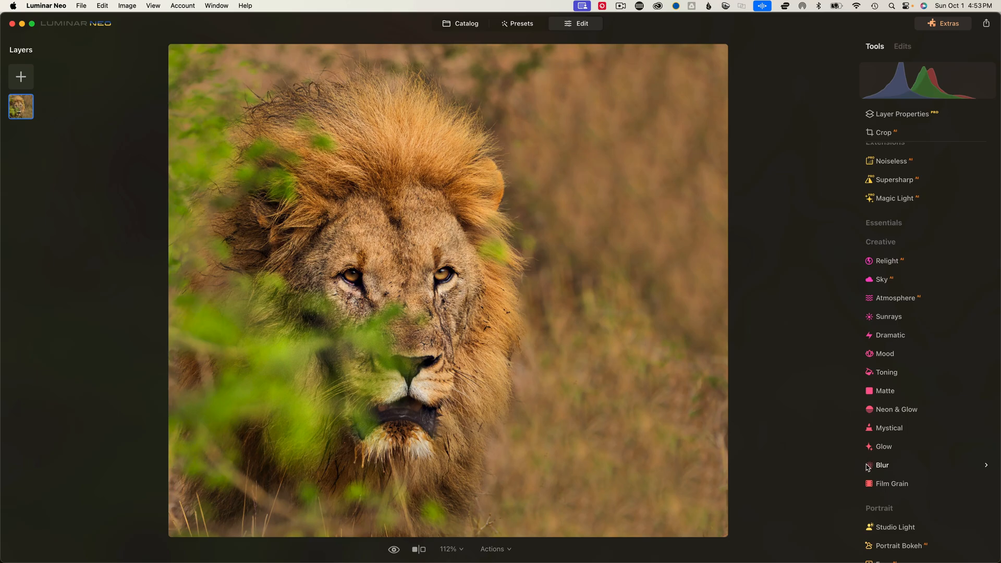
{"action": "mouse_move", "coordinate": [897, 409]}
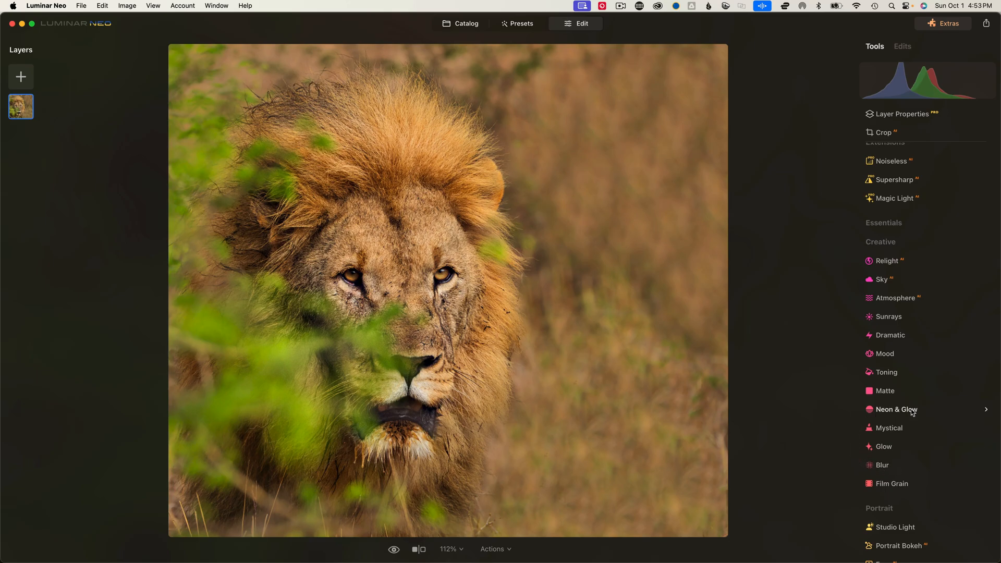
{"action": "mouse_move", "coordinate": [899, 261]}
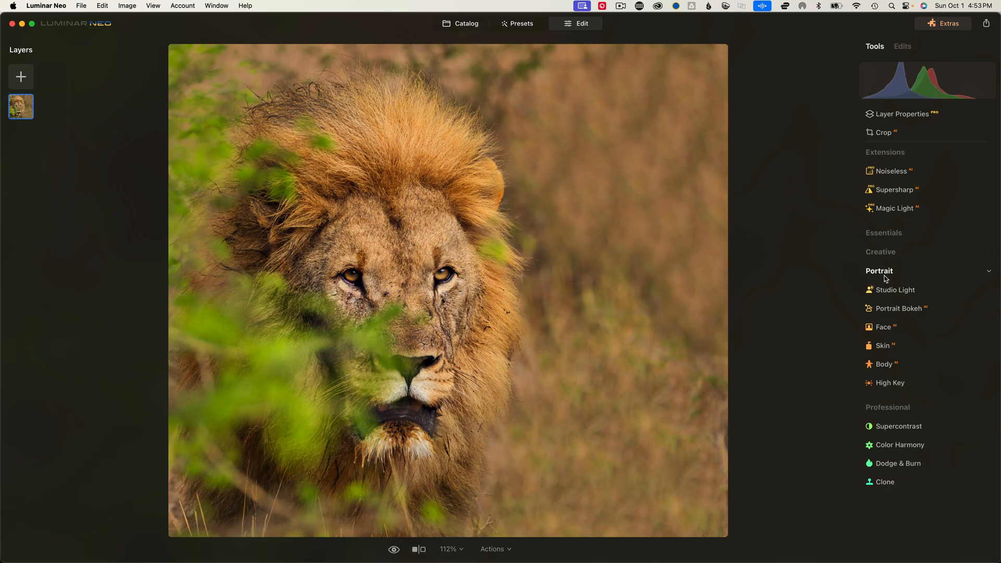
{"action": "mouse_move", "coordinate": [889, 382]}
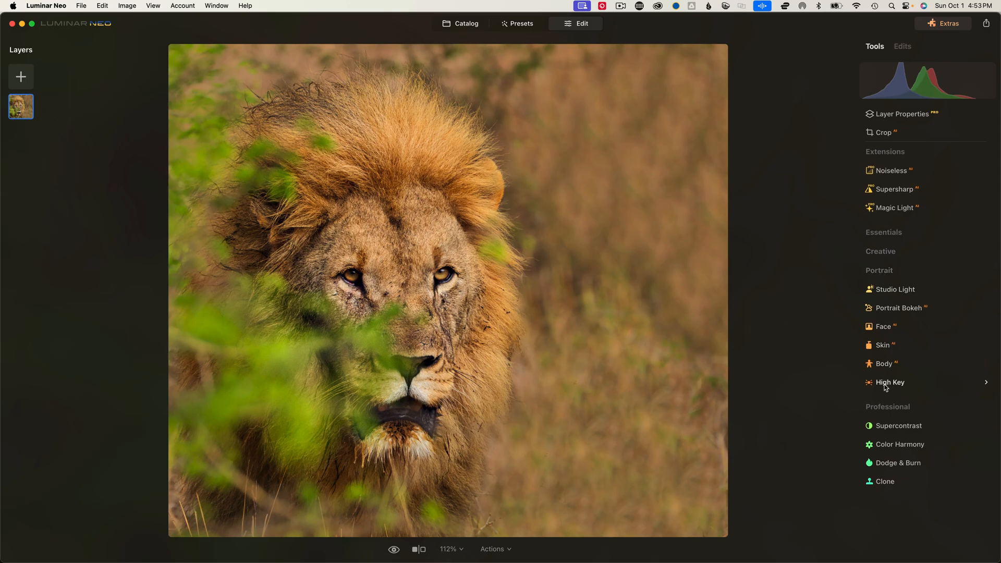
{"action": "mouse_move", "coordinate": [895, 289]}
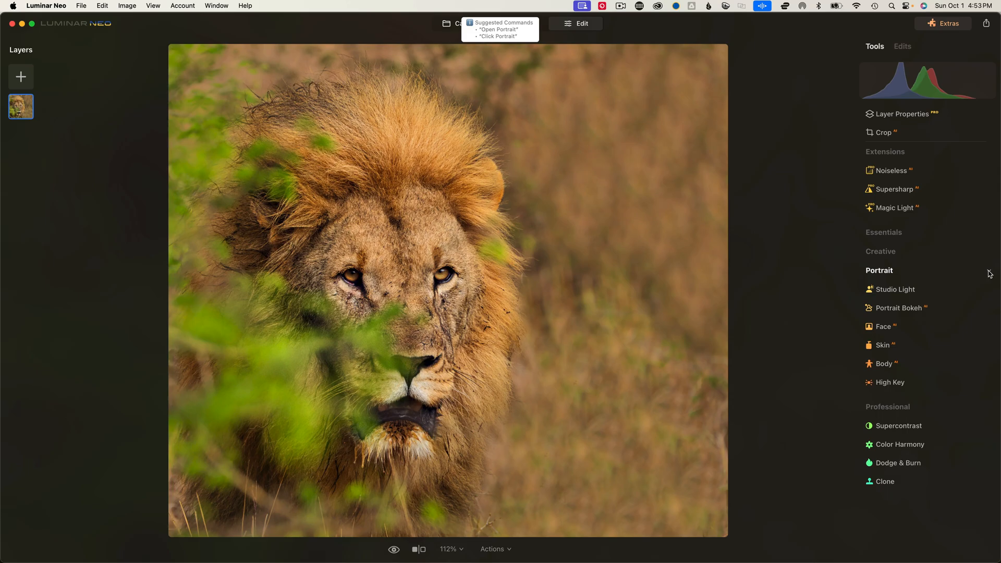
Collapse the Portrait tool group and toggle the Professional group closed and open again.
{"action": "left_click", "coordinate": [879, 270]}
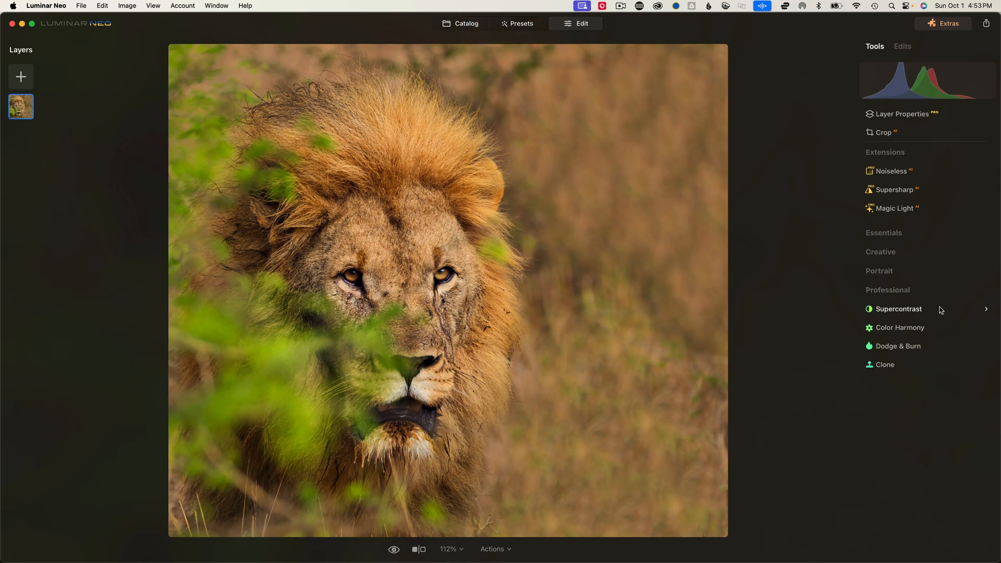
{"action": "mouse_move", "coordinate": [918, 328]}
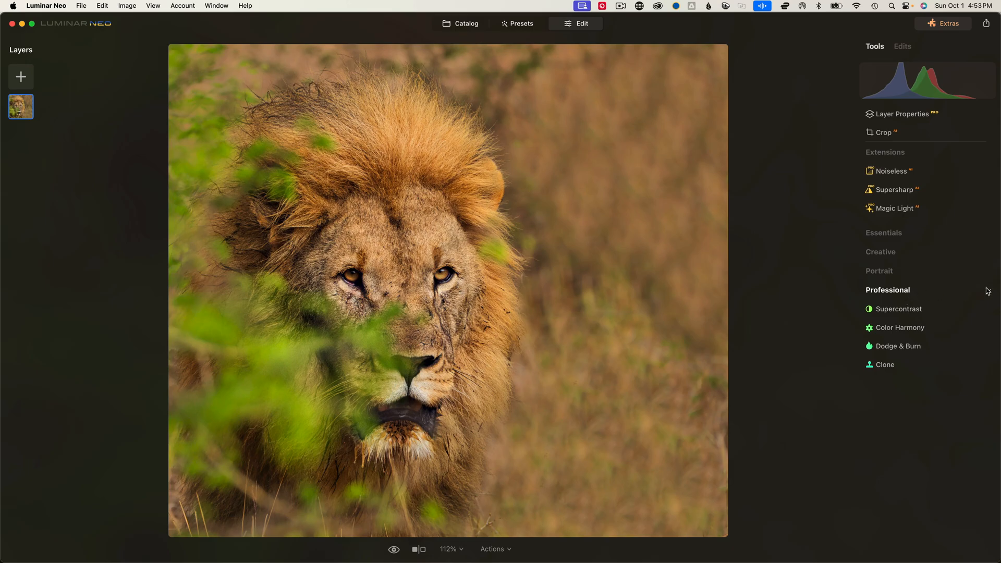
{"action": "left_click", "coordinate": [887, 289]}
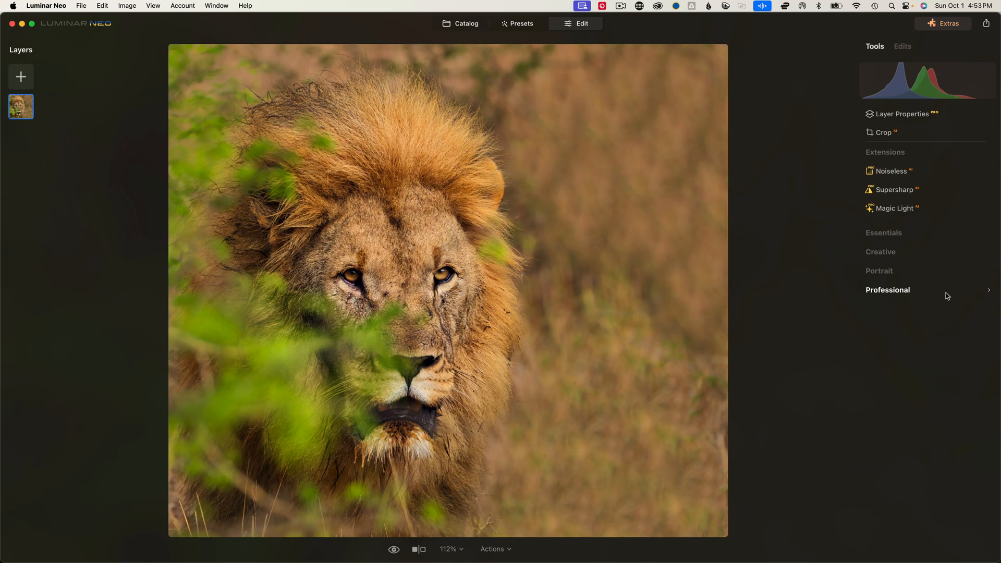
{"action": "left_click", "coordinate": [888, 290]}
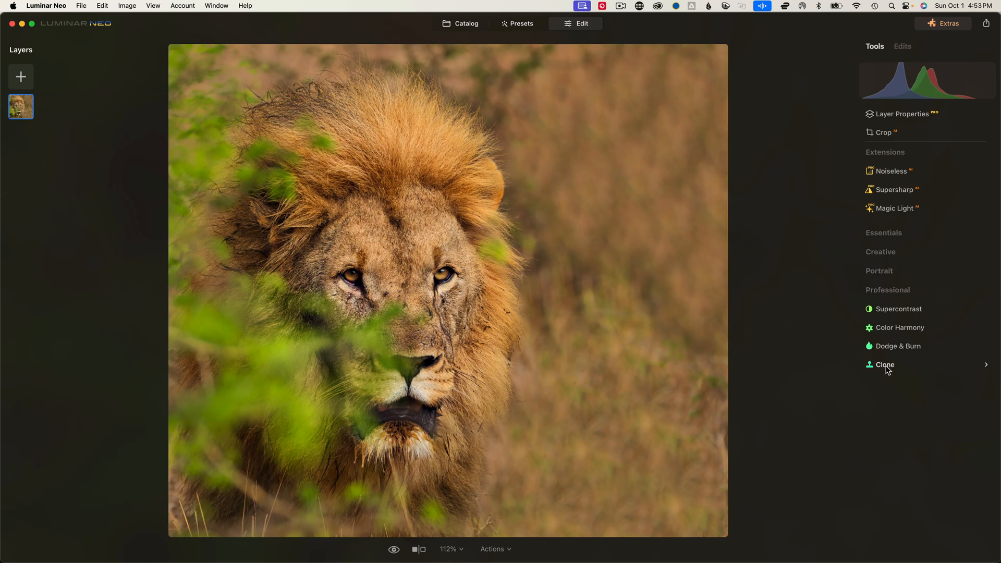
{"action": "mouse_move", "coordinate": [879, 364]}
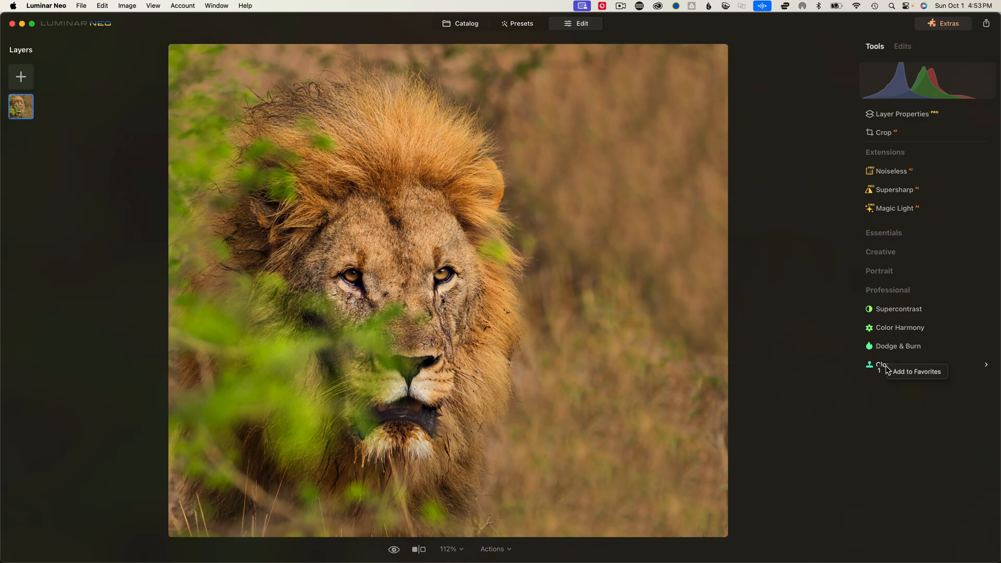
{"action": "mouse_move", "coordinate": [912, 375]}
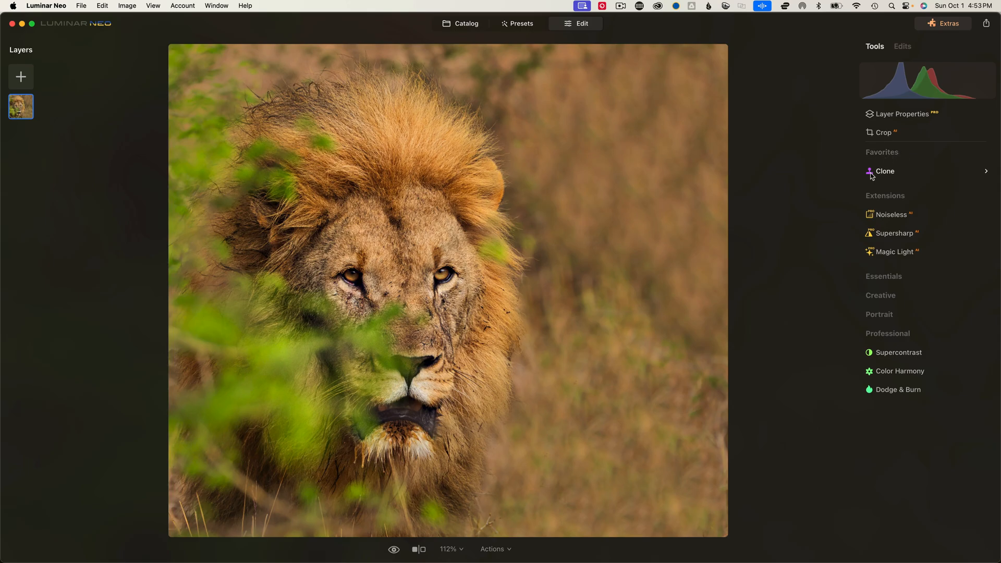
{"action": "mouse_move", "coordinate": [923, 177]}
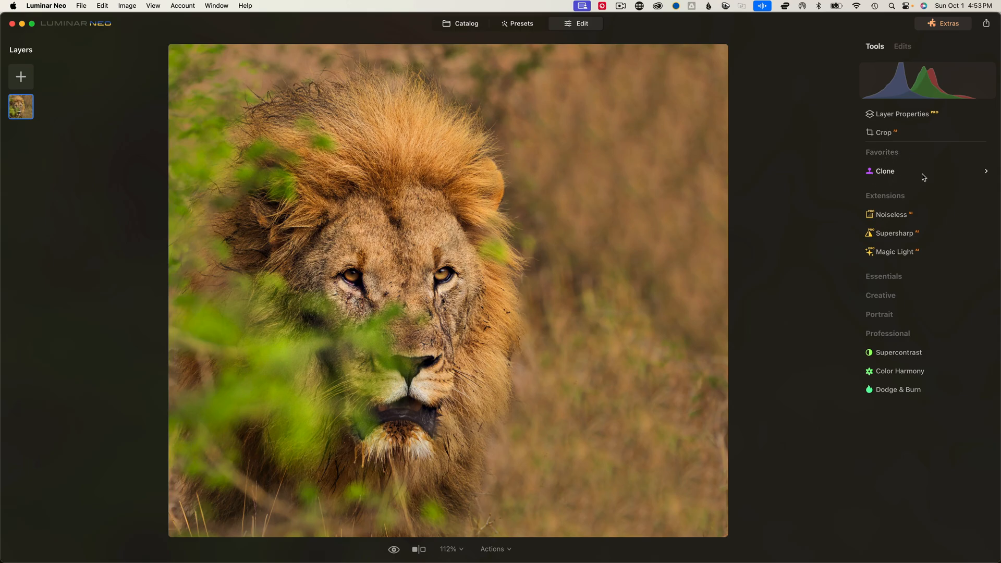
{"action": "mouse_move", "coordinate": [893, 167]}
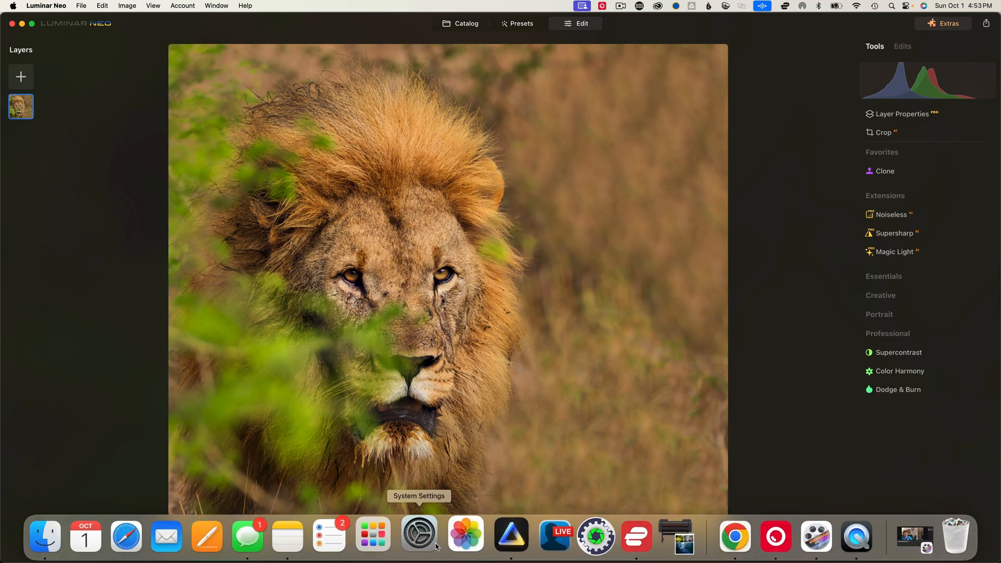
Switch to Chrome showing Skylum's 14-day Luminar Neo trial page.
{"action": "left_click", "coordinate": [721, 536]}
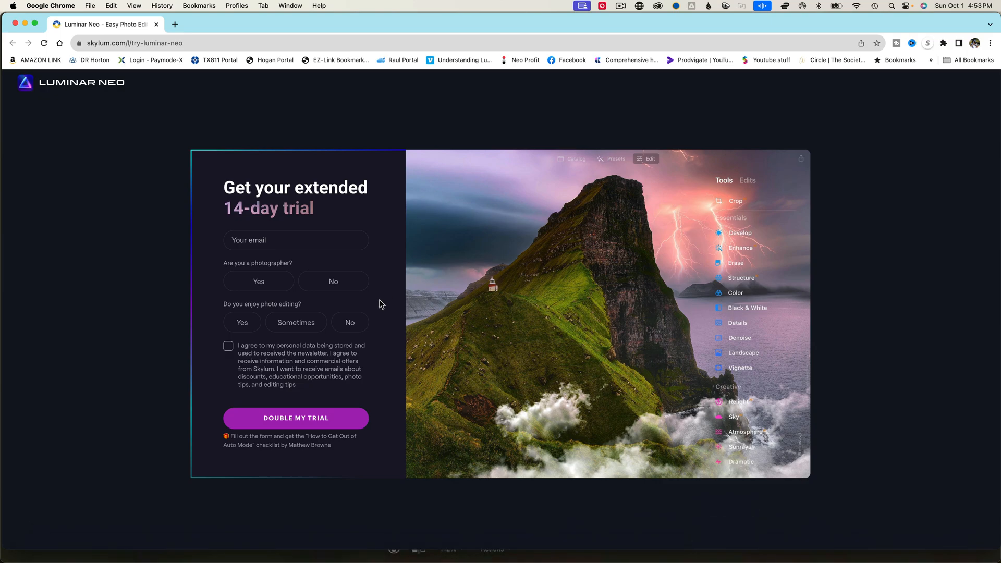
{"action": "mouse_move", "coordinate": [365, 204]}
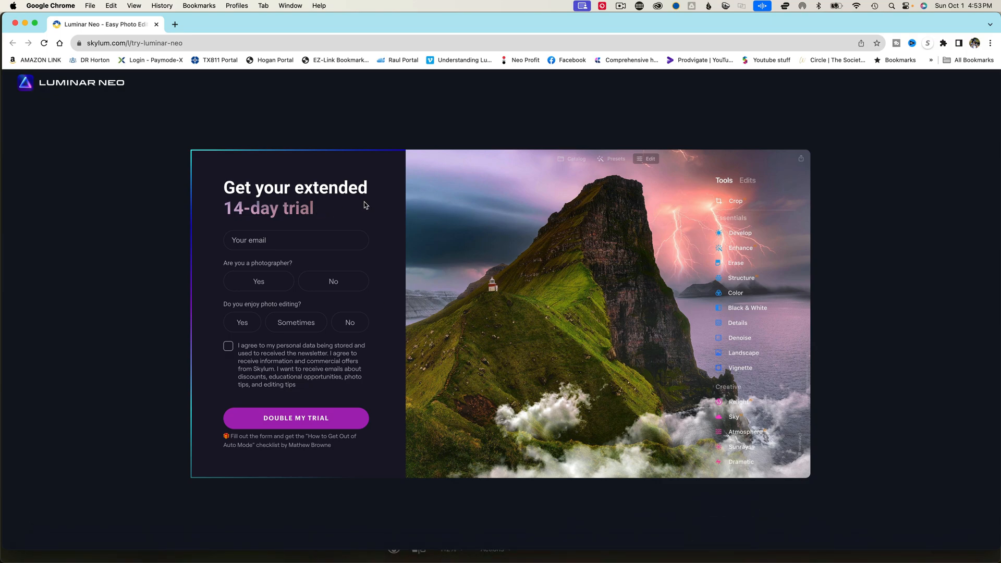
{"action": "mouse_move", "coordinate": [226, 191]}
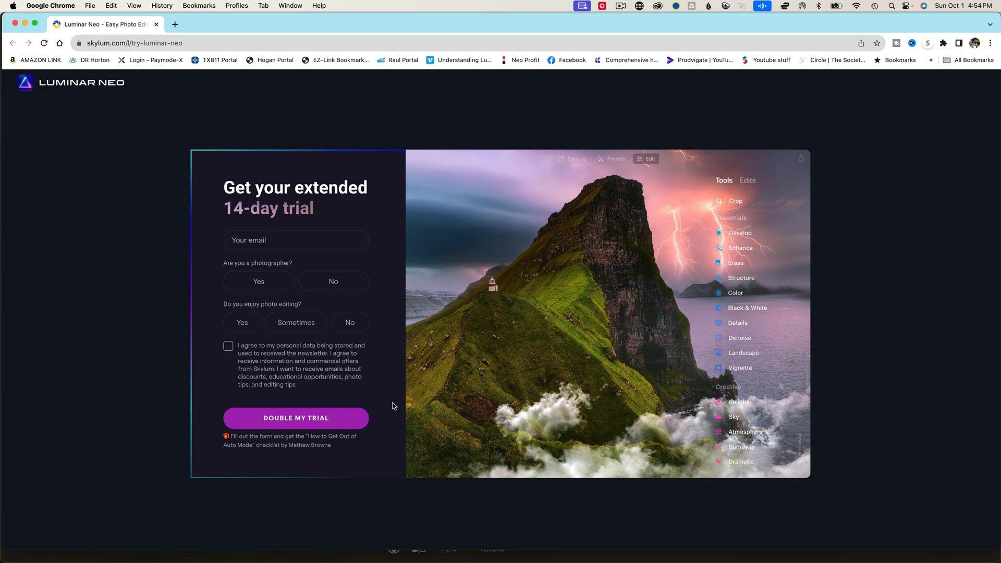
{"action": "mouse_move", "coordinate": [434, 396]}
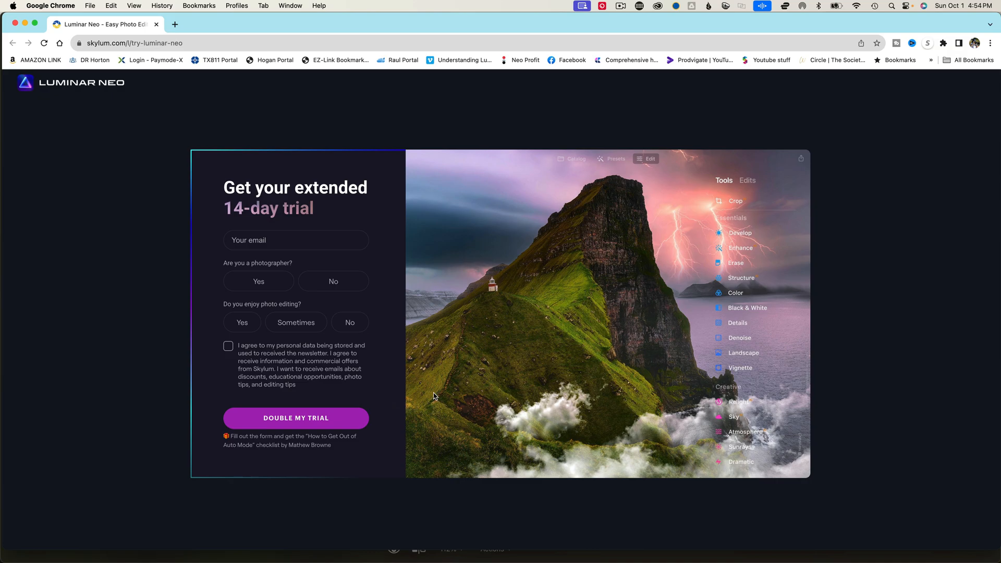